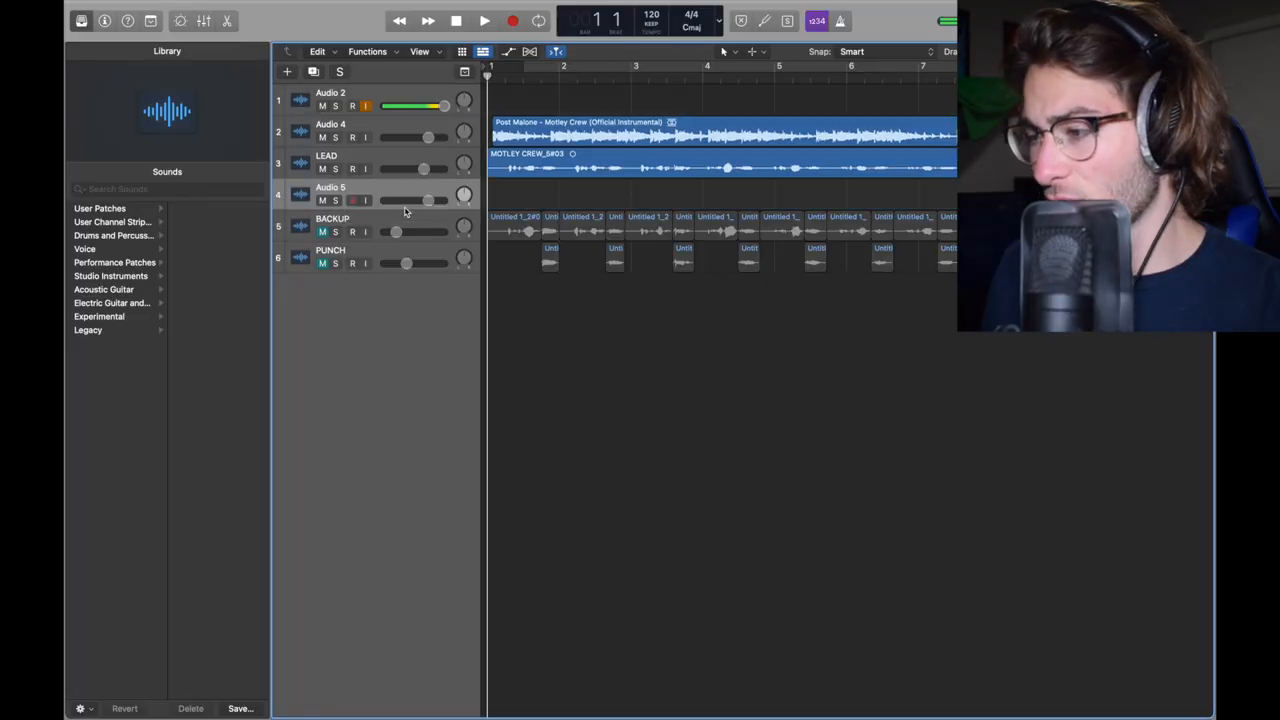
- Rename the Audio 5 track to 'DRY TO LEAD'
type("DRY TO LEAD")
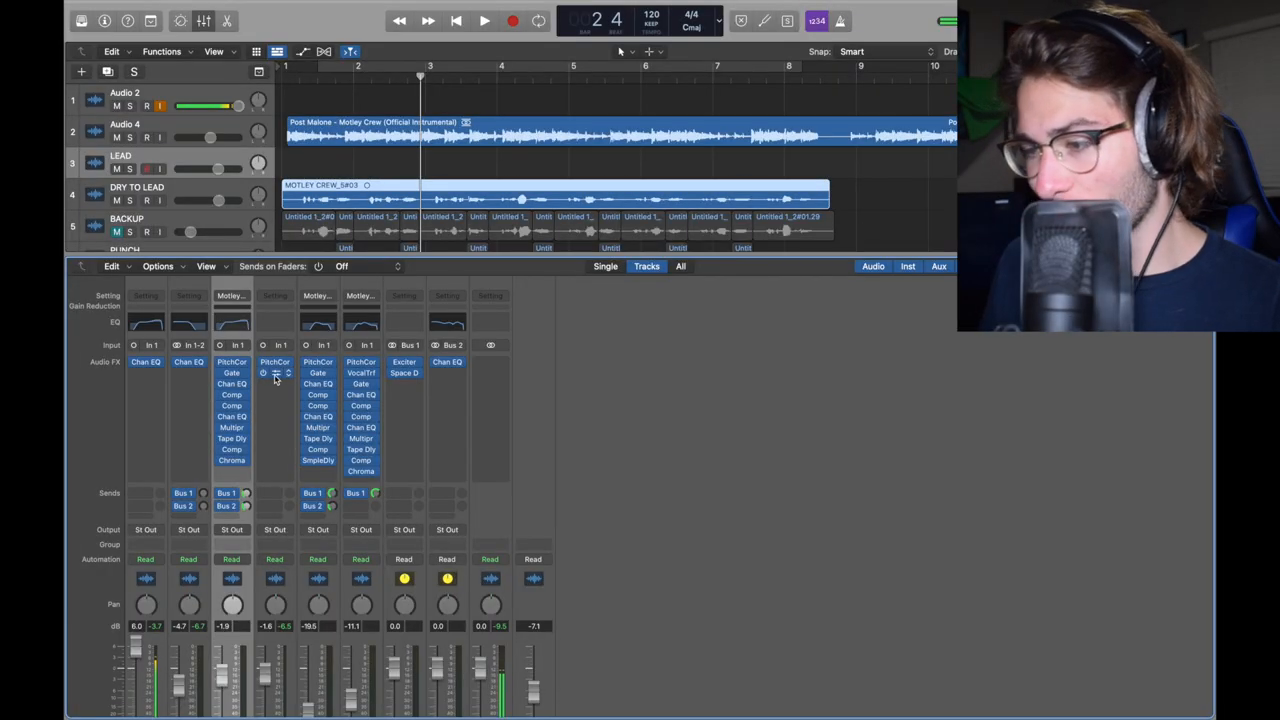
- Insert a Noise Gate and a mono Channel EQ after Pitch Correction on DRY TO LEAD
left_click(275, 372)
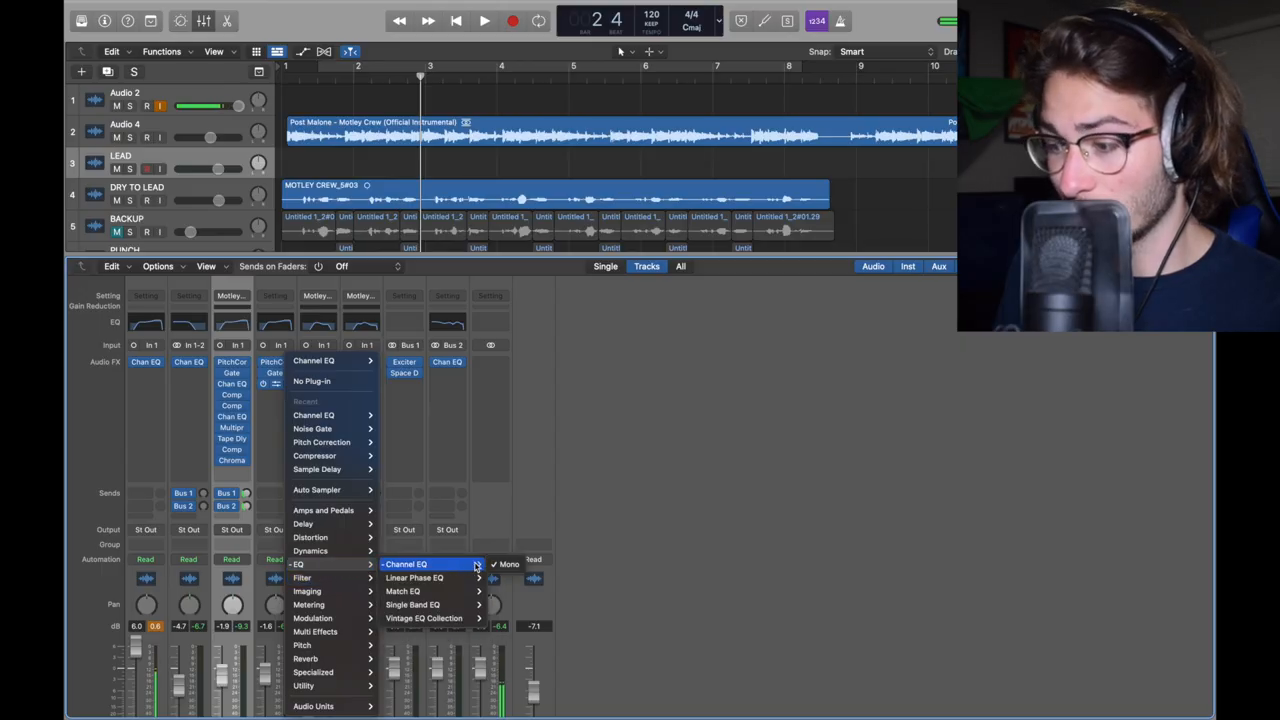
left_click(405, 564)
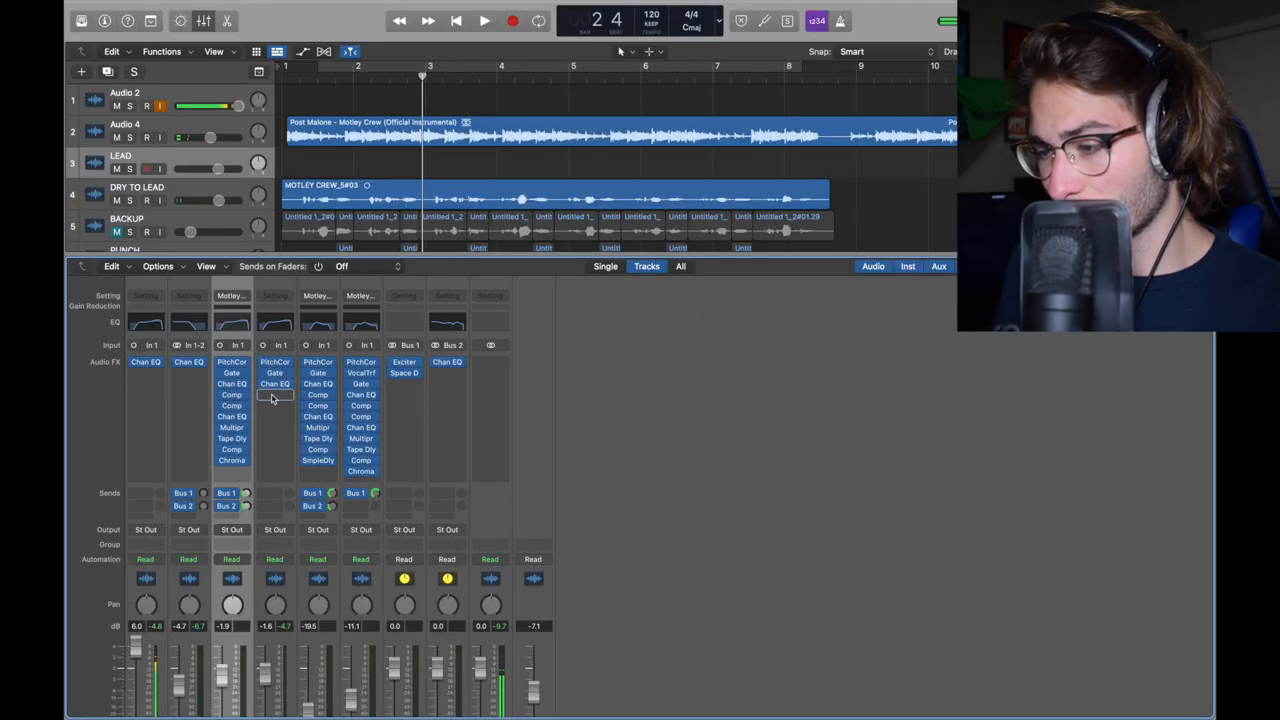
- Add Studio FET and Studio VCA mono compressors, setting the second's attack to 68 ms
left_click(275, 395)
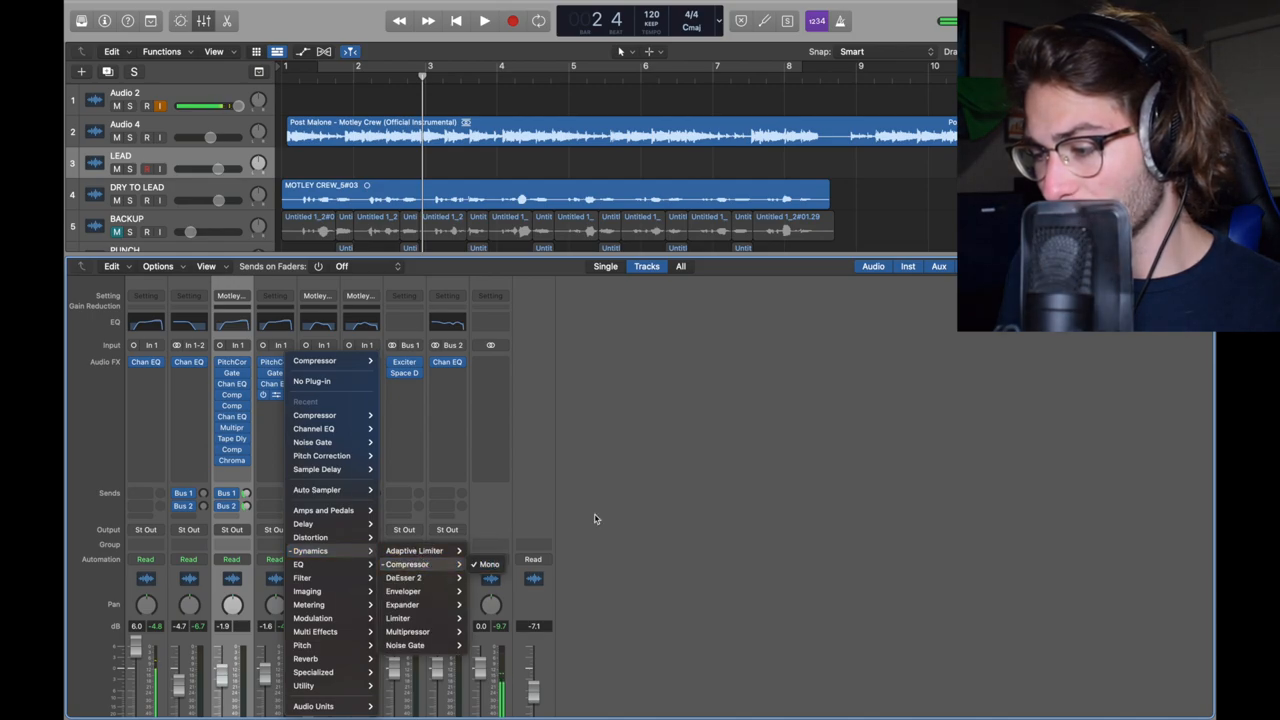
left_click(407, 564)
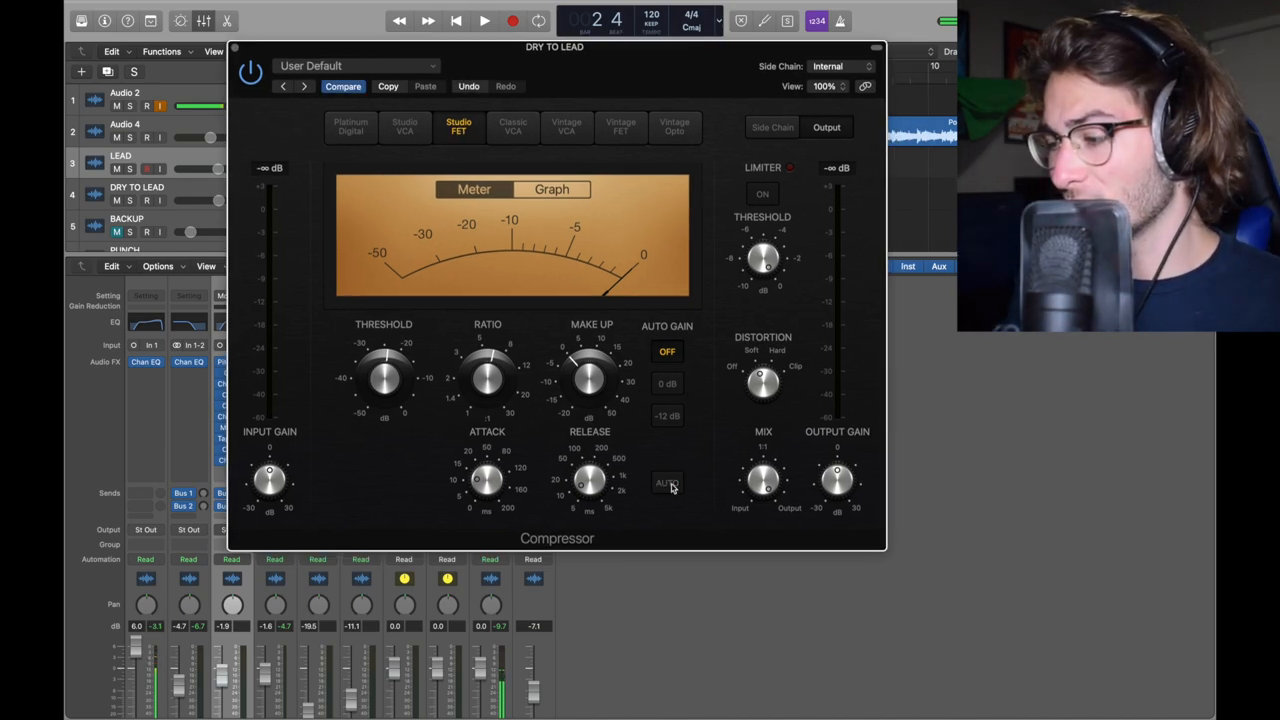
left_click_drag(487, 378, 505, 365)
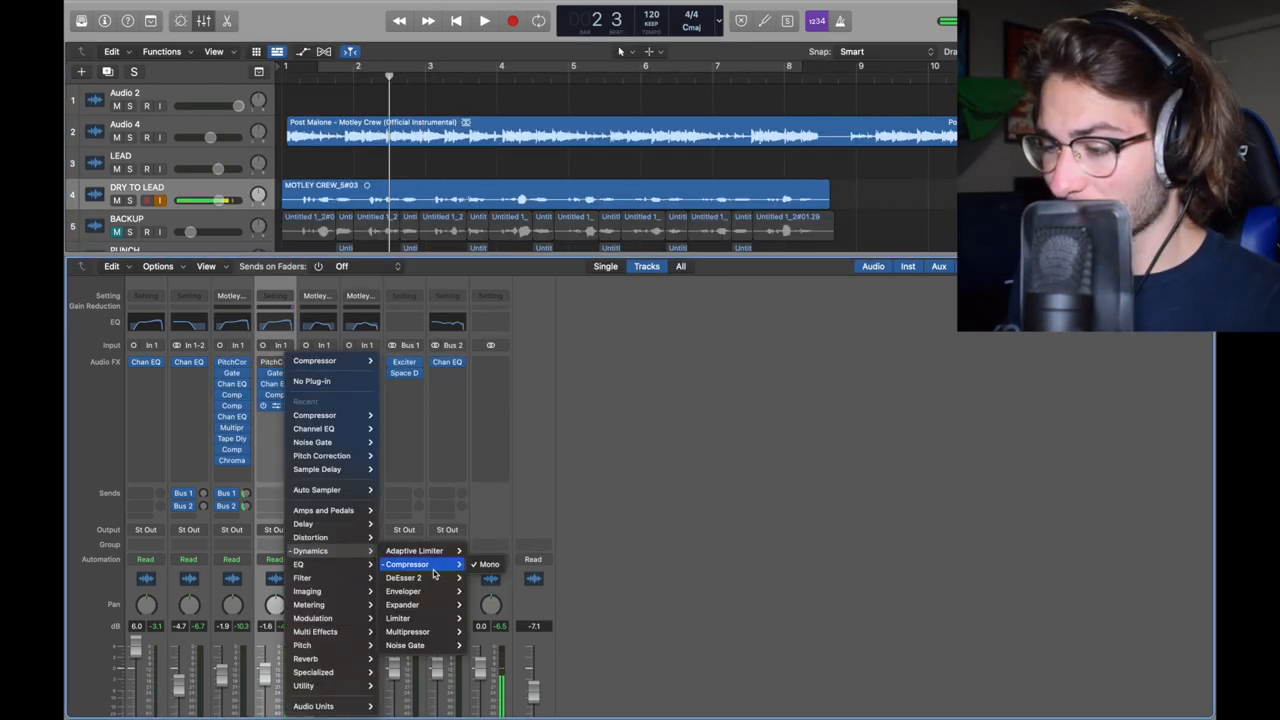
left_click(406, 564)
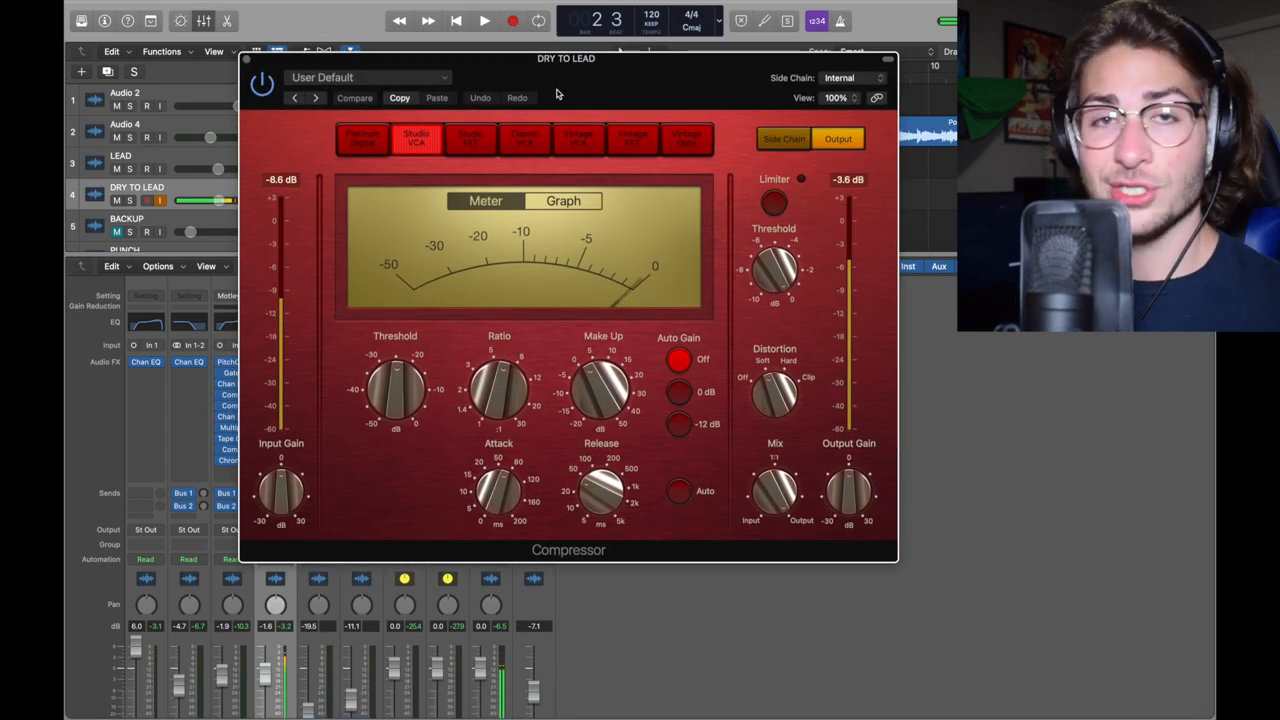
left_click_drag(566, 58, 521, 54)
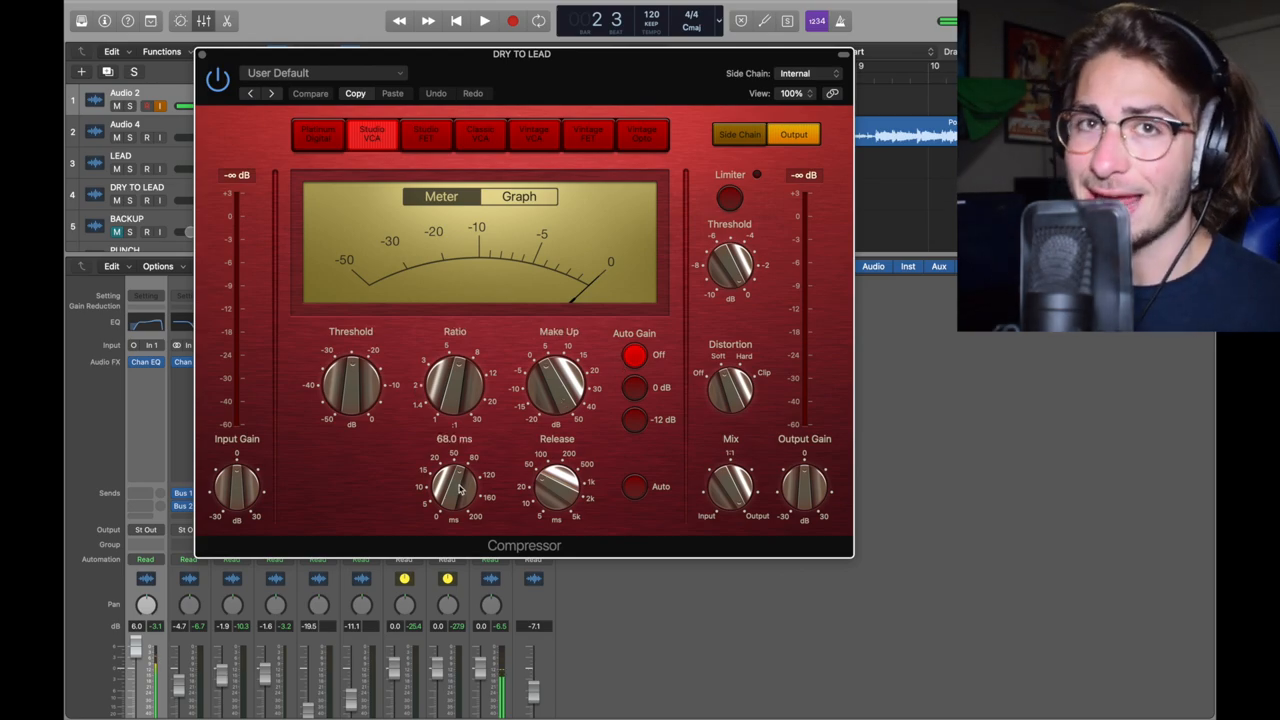
mouse_move(705, 415)
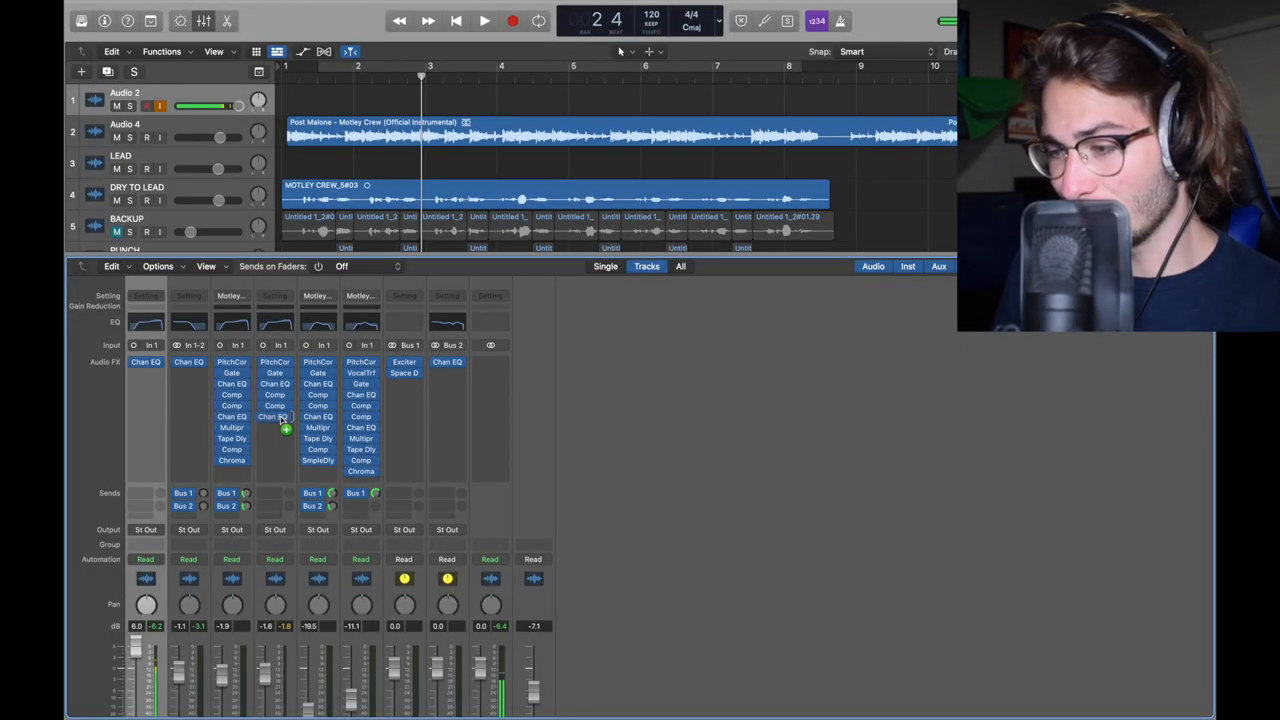
- Boost the second Channel EQ's 6200 Hz band and add a Multipressor after it
left_click(285, 428)
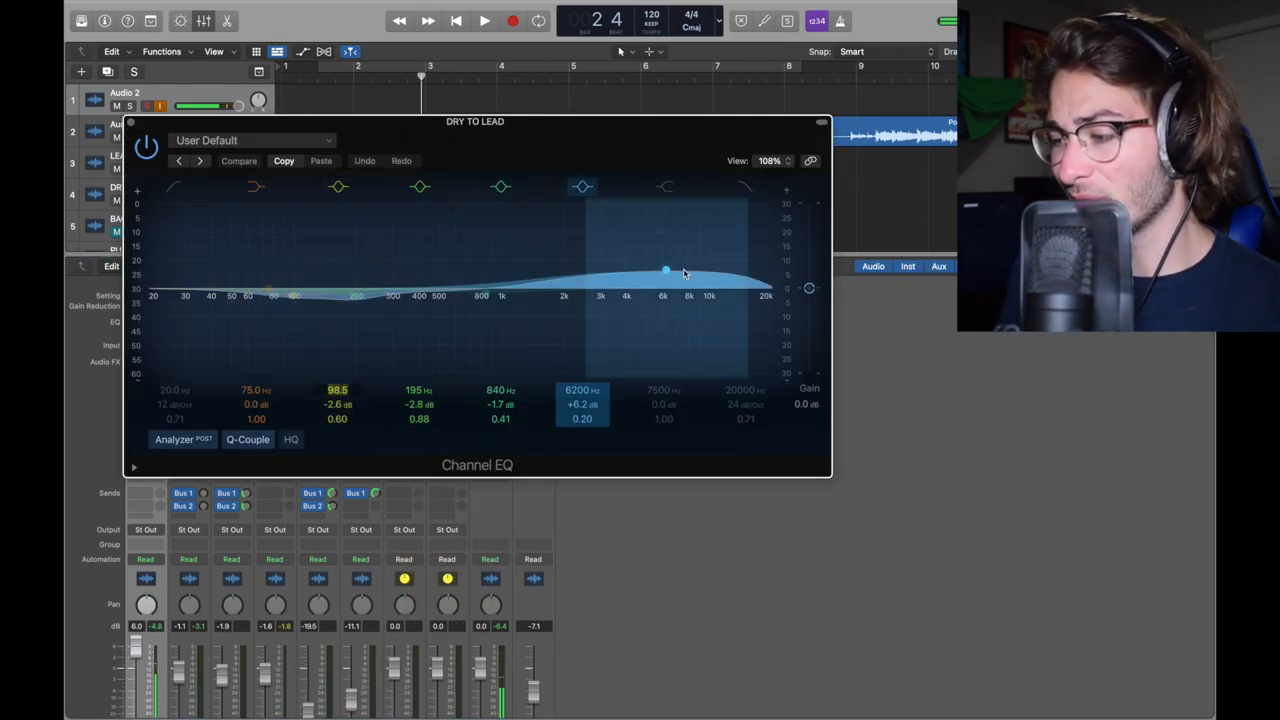
left_click(293, 295)
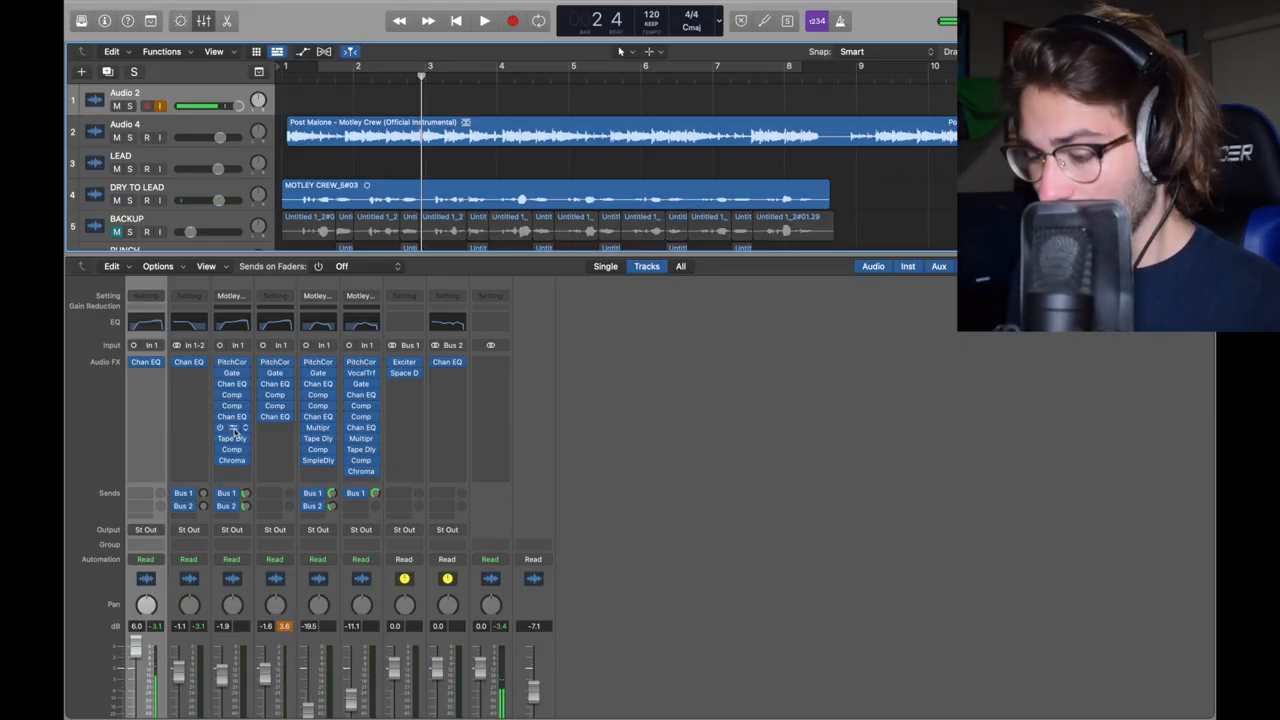
left_click(232, 438)
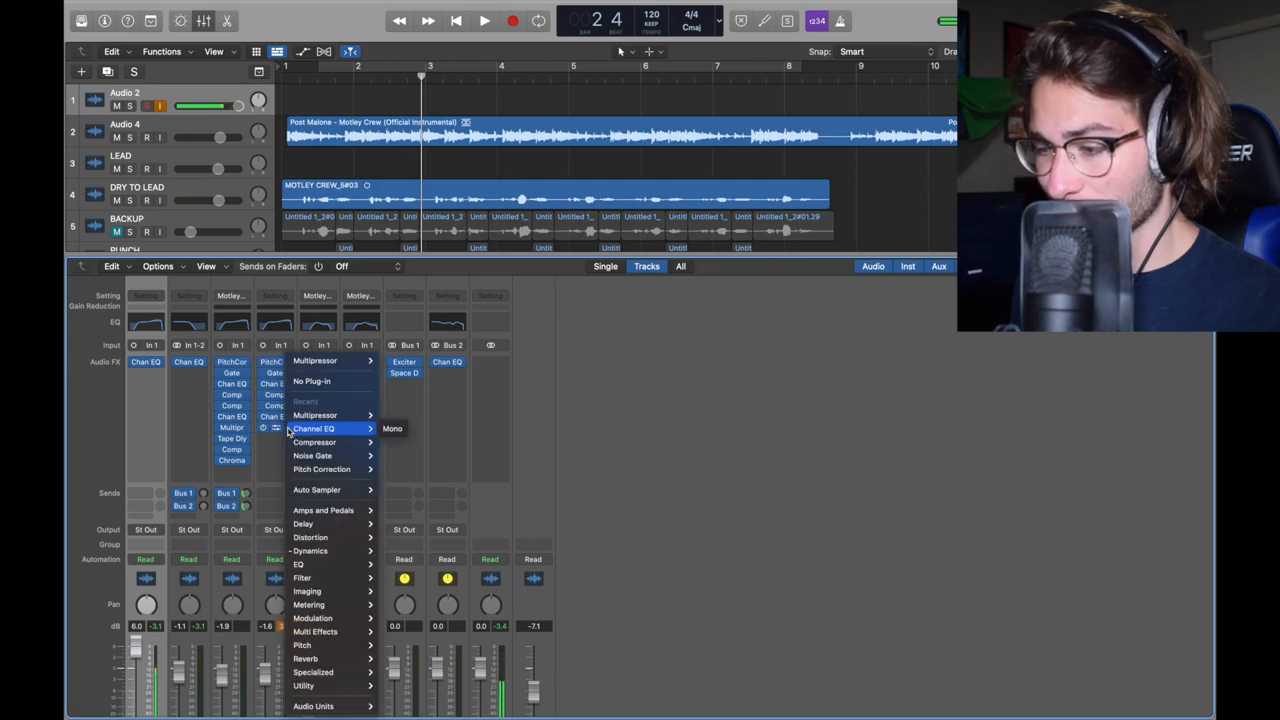
mouse_move(313, 550)
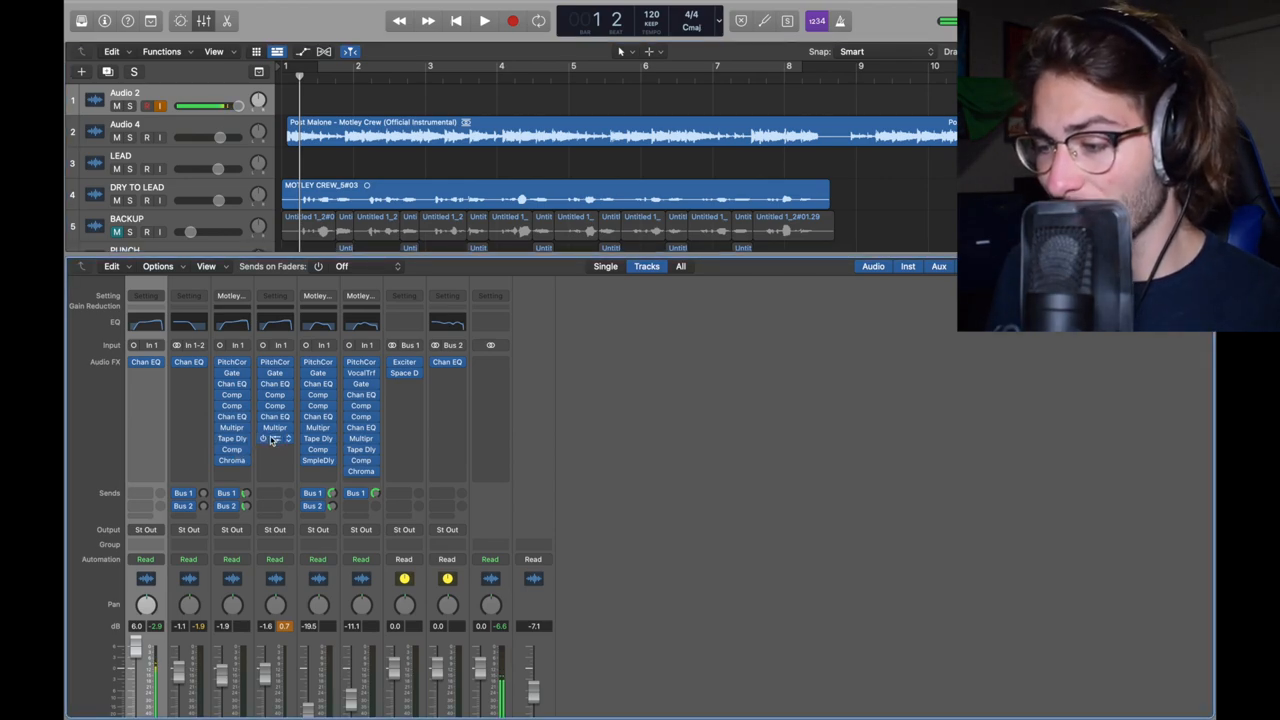
- Insert Tape Delay, a stereo Compressor and ChromaVerb, shaping ChromaVerb's high-frequency damping
left_click(275, 438)
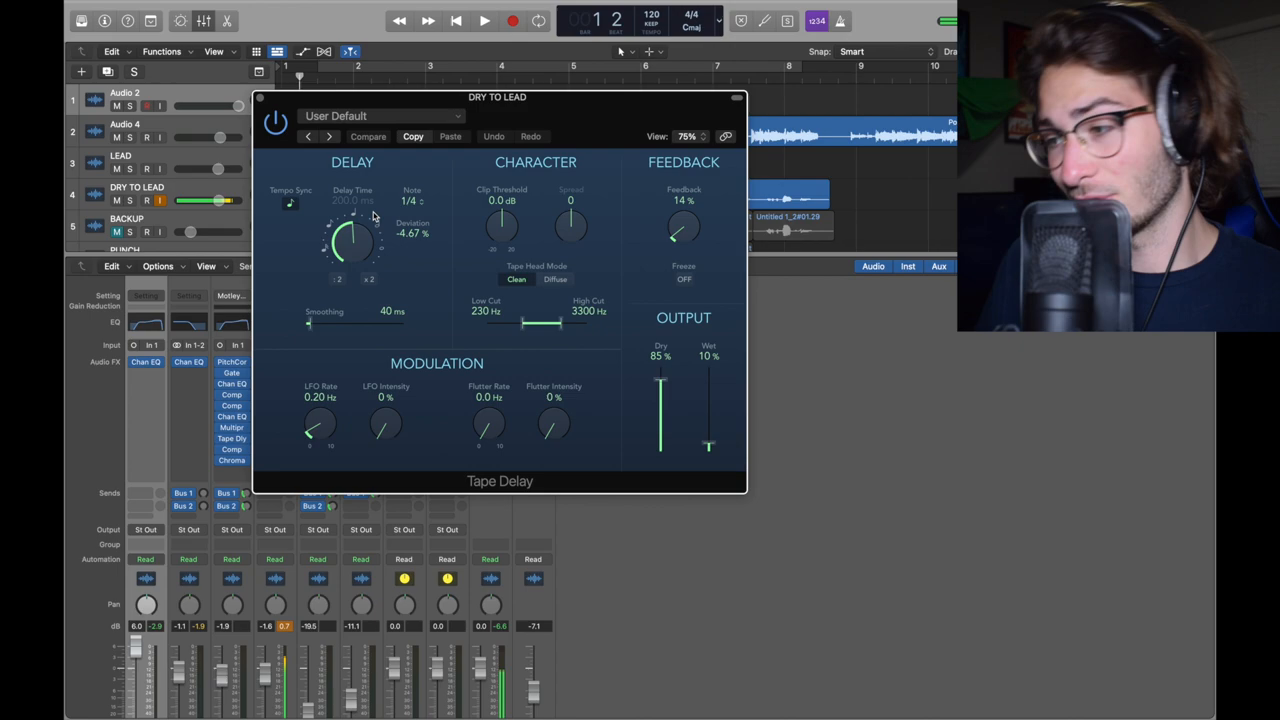
mouse_move(503, 334)
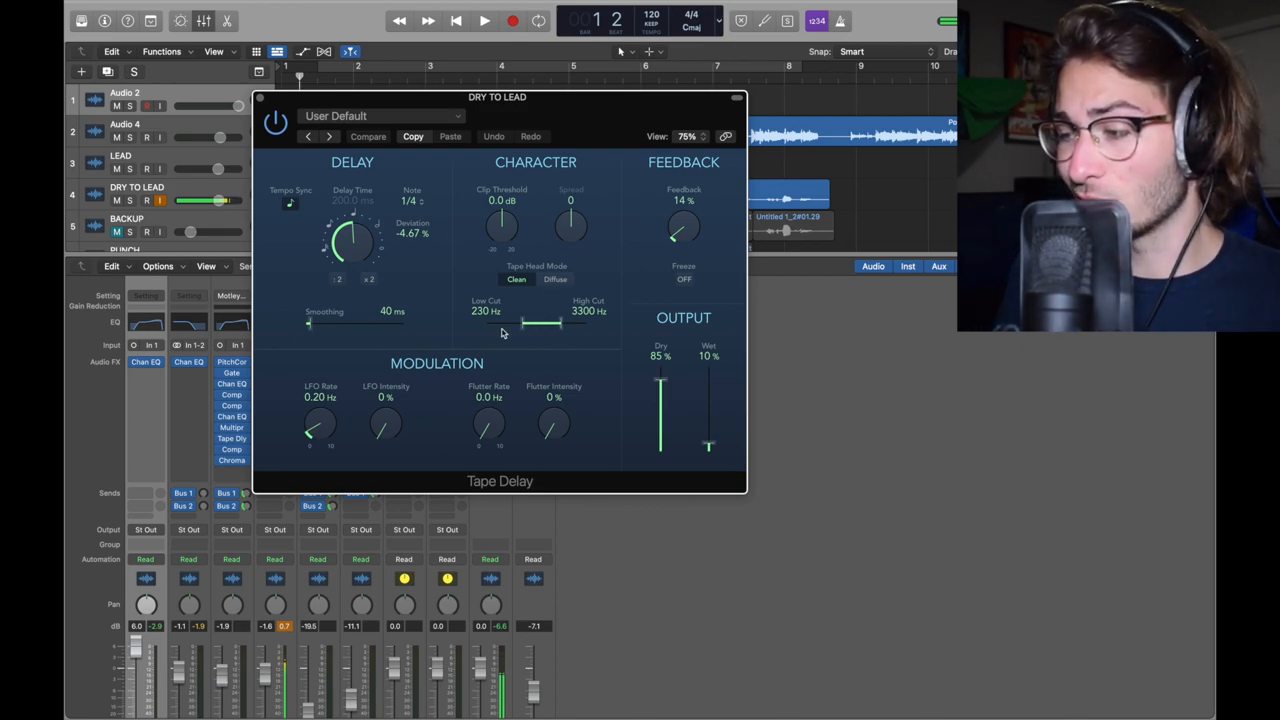
mouse_move(697, 247)
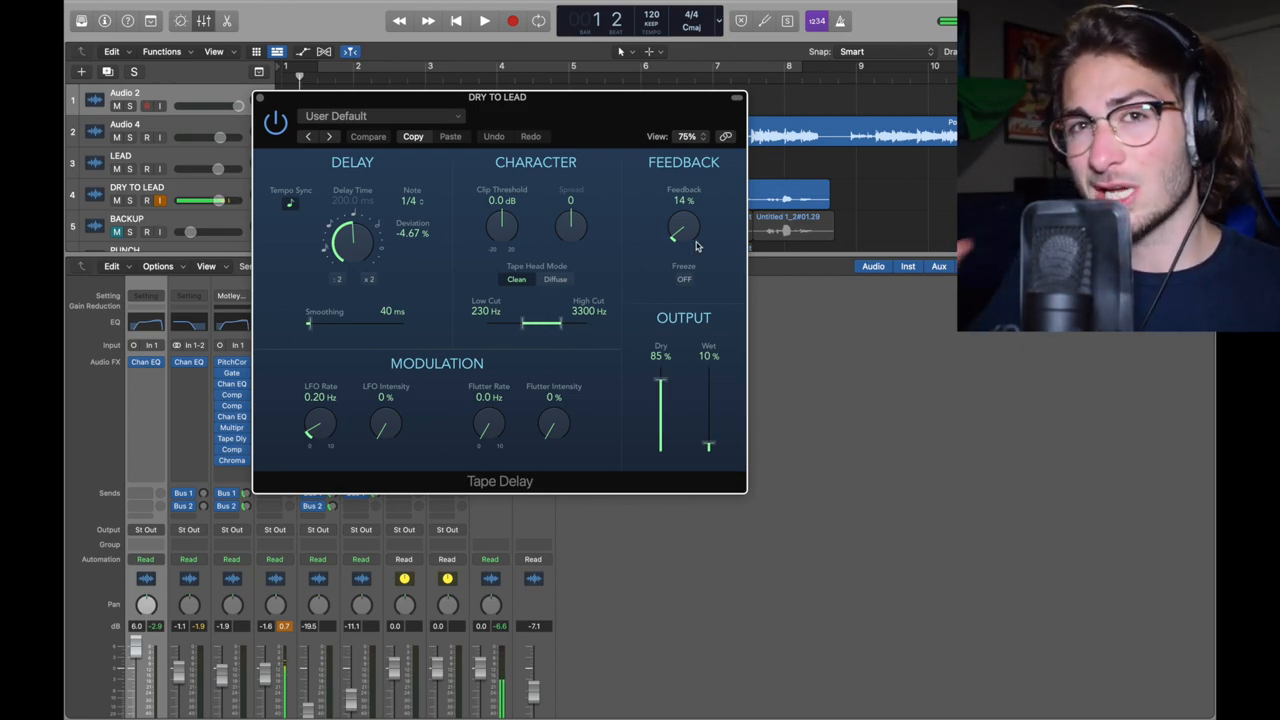
mouse_move(715, 390)
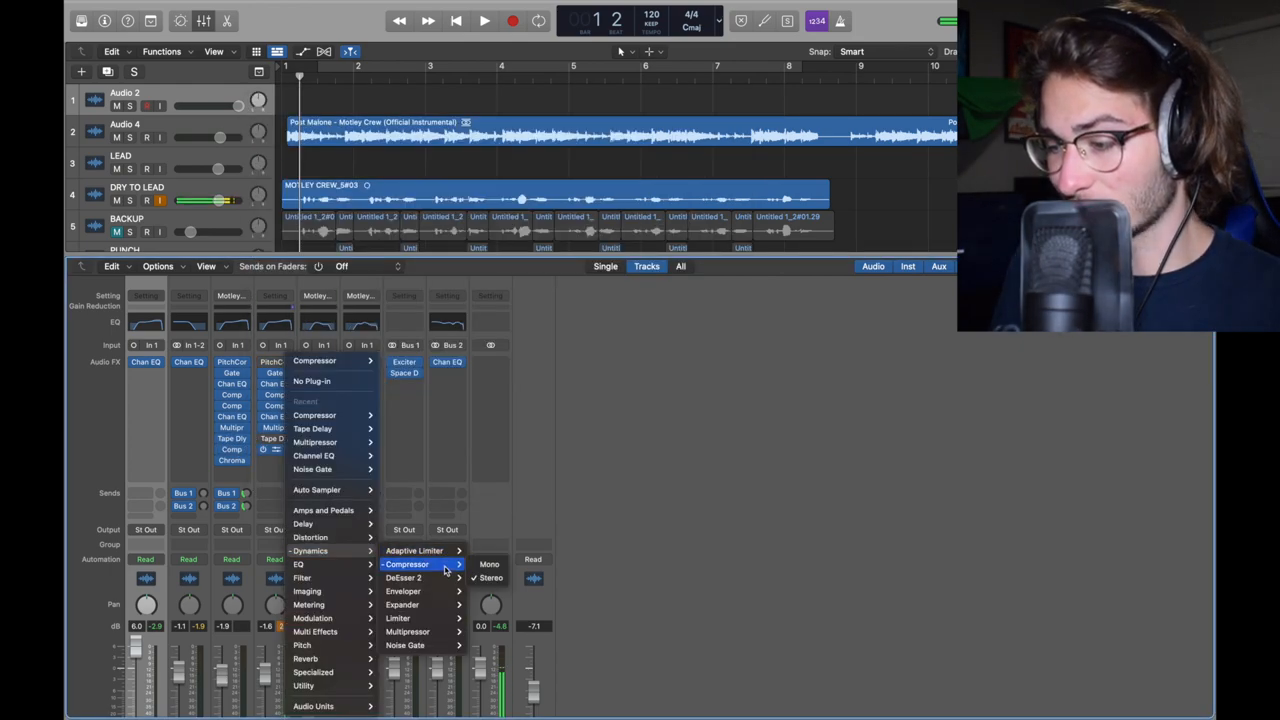
left_click(406, 564)
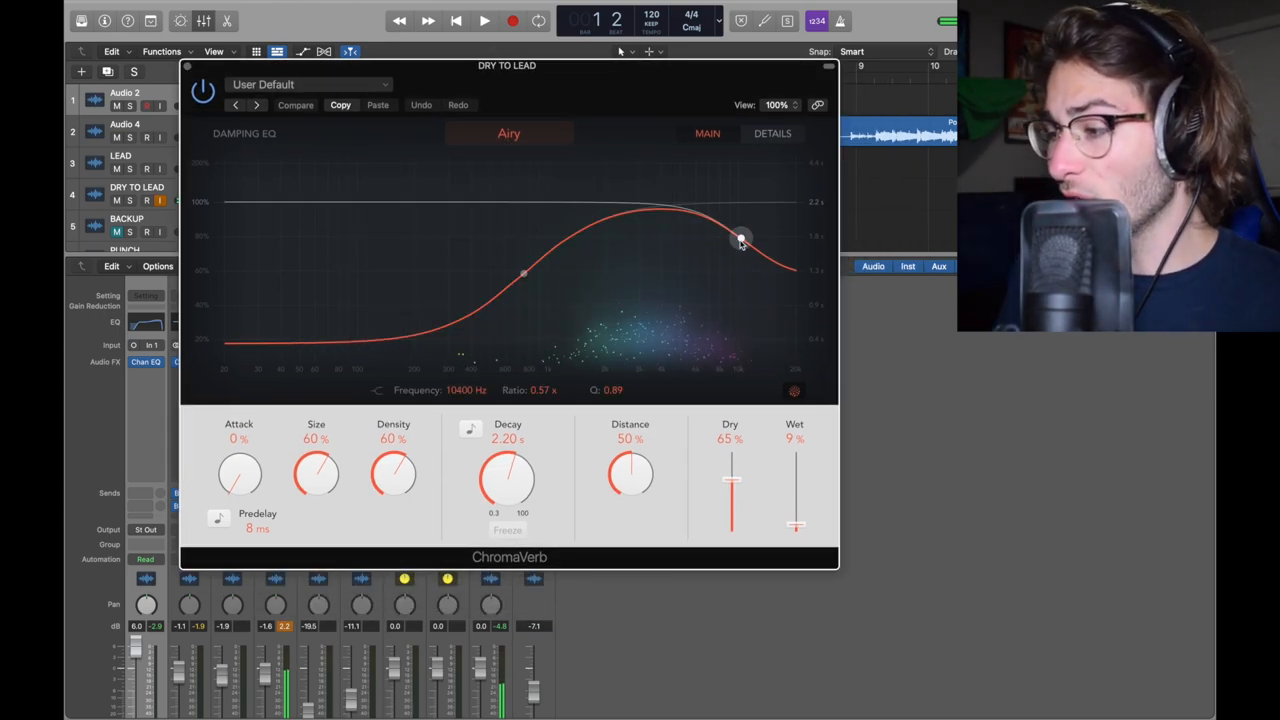
left_click_drag(740, 238, 524, 274)
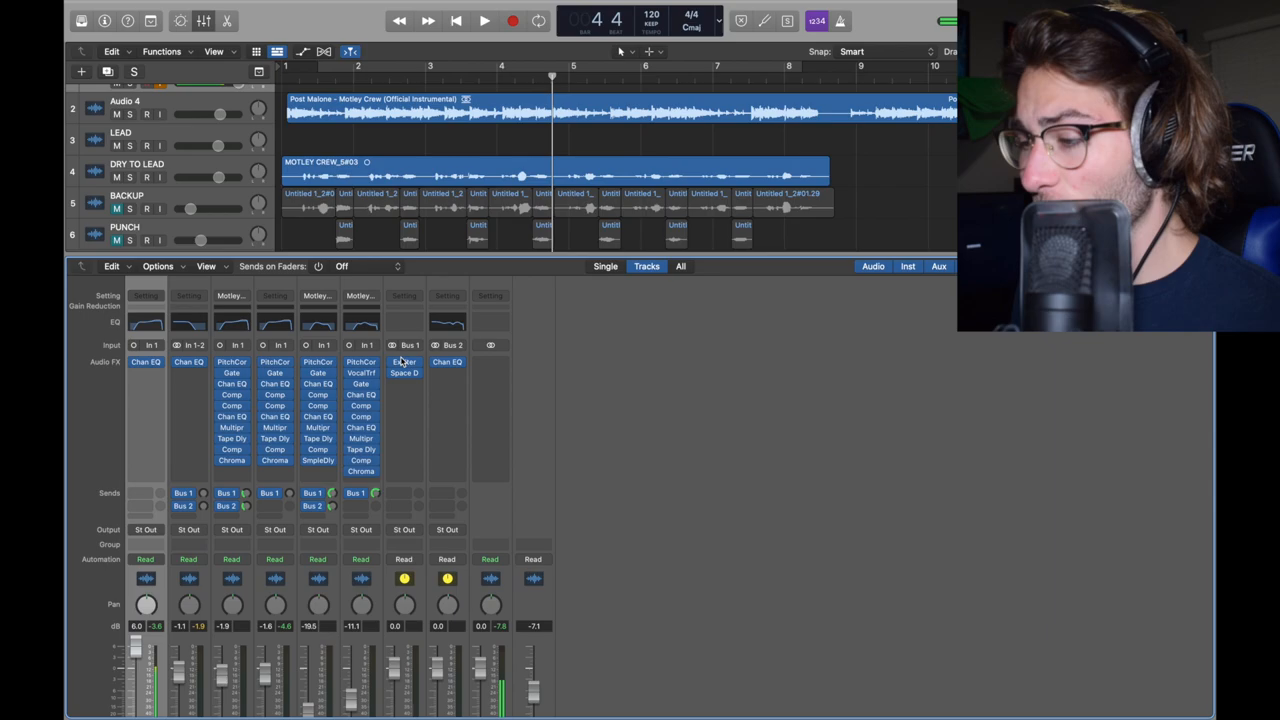
- Put a stereo Exciter on the Bus 1 return, harmonics near 15.7%, and close it
left_click(404, 361)
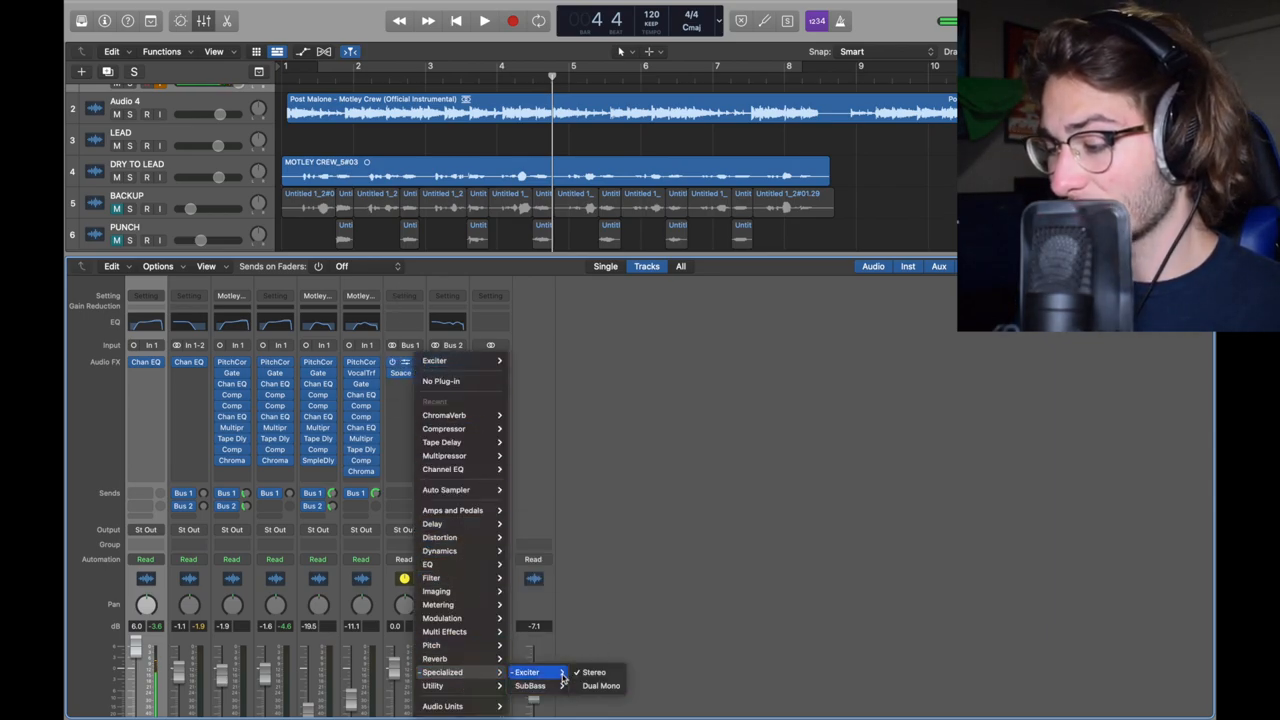
left_click(594, 672)
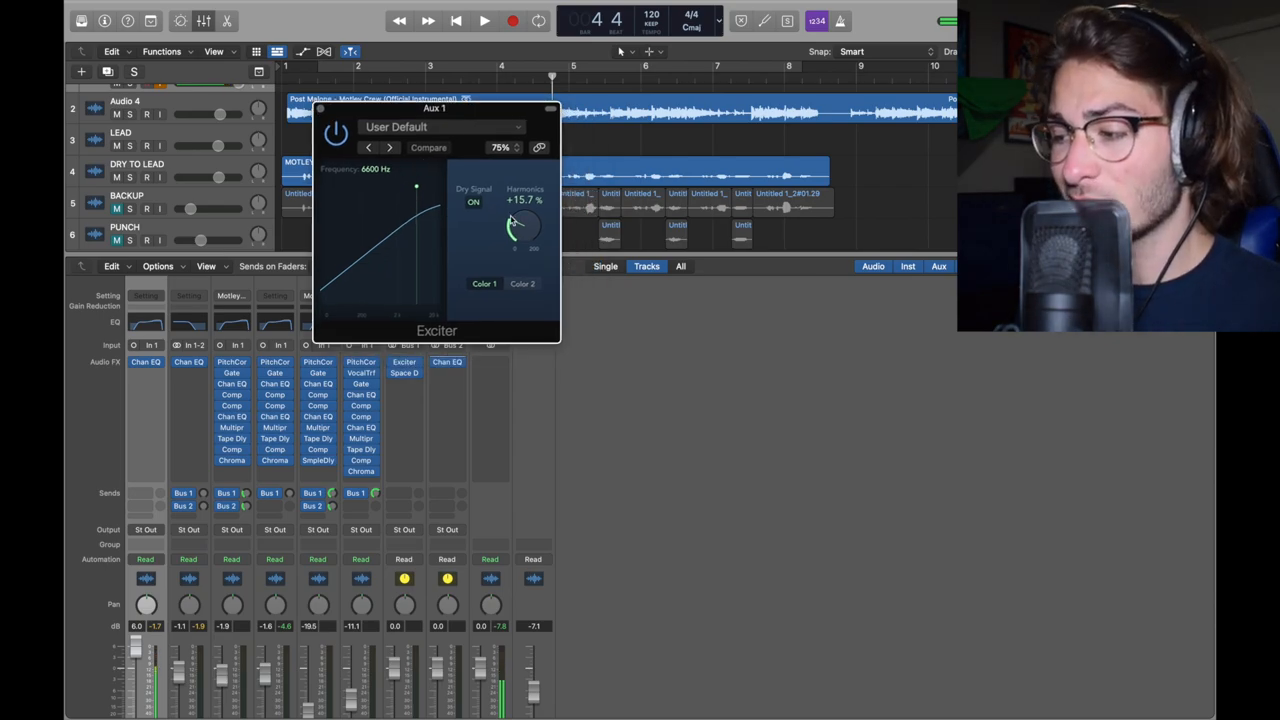
mouse_move(390, 187)
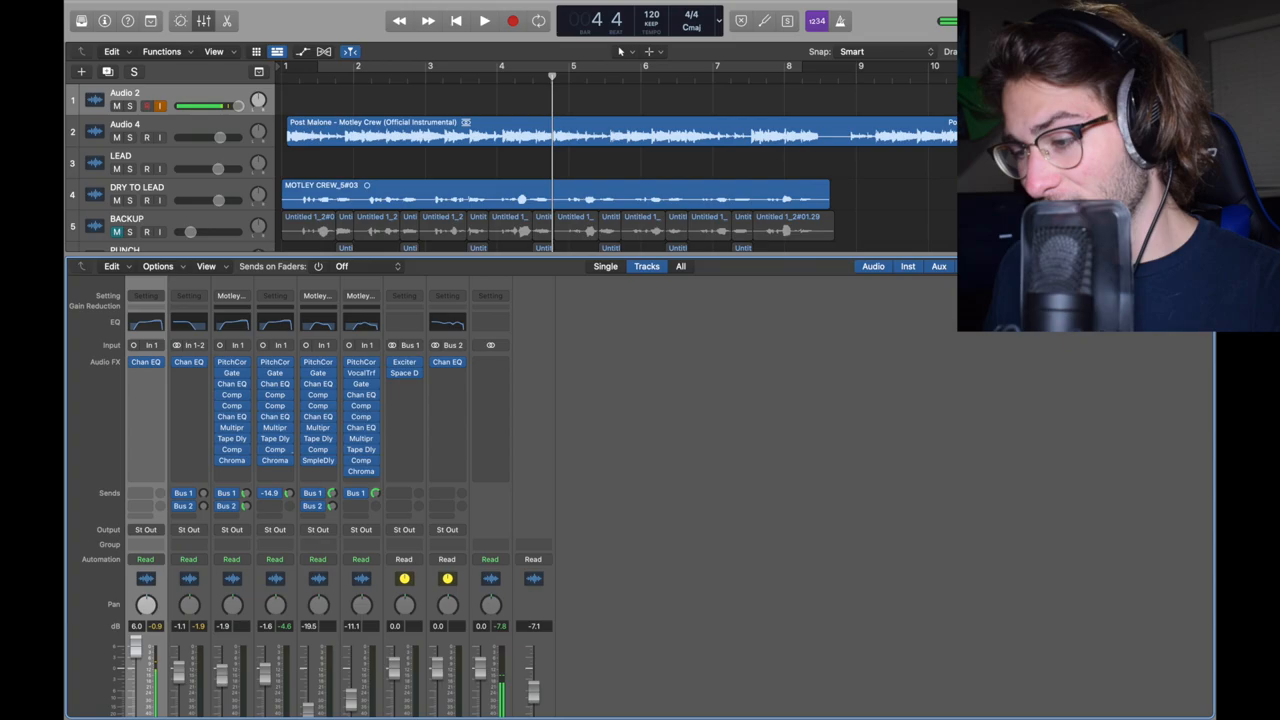
left_click(268, 492)
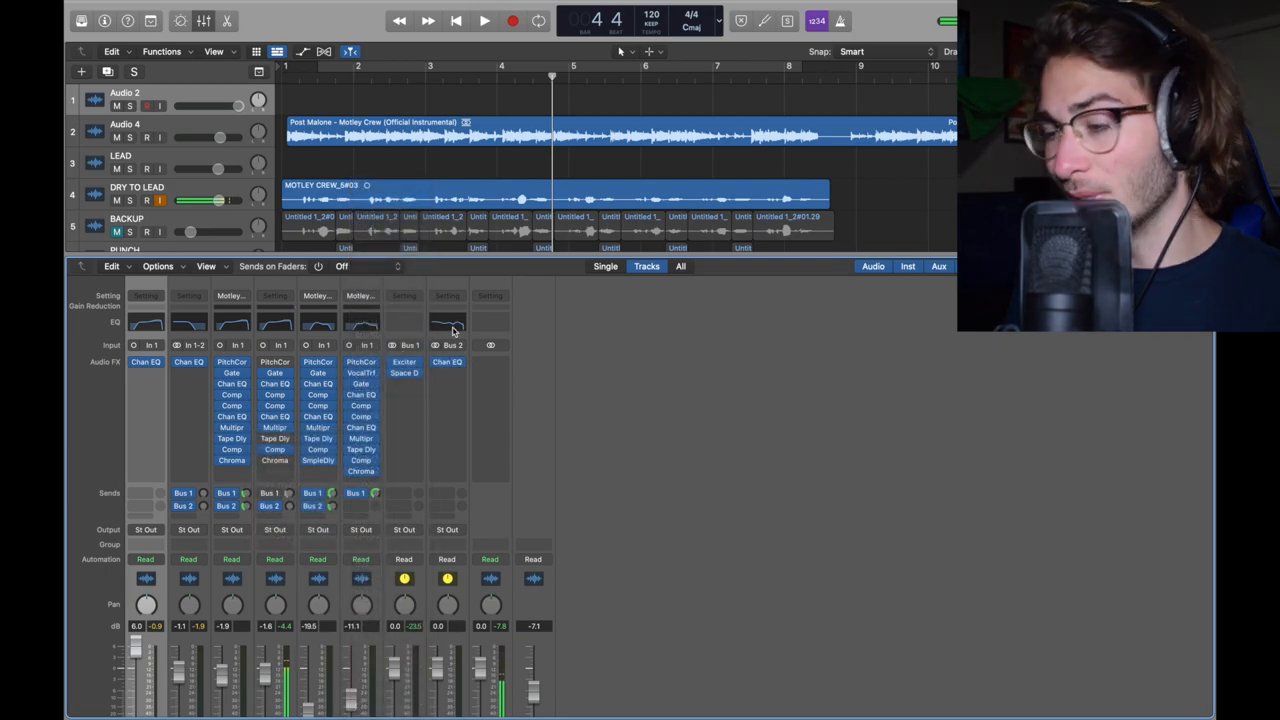
- Keep the stereo Channel EQ on the Bus 2 return
left_click(447, 361)
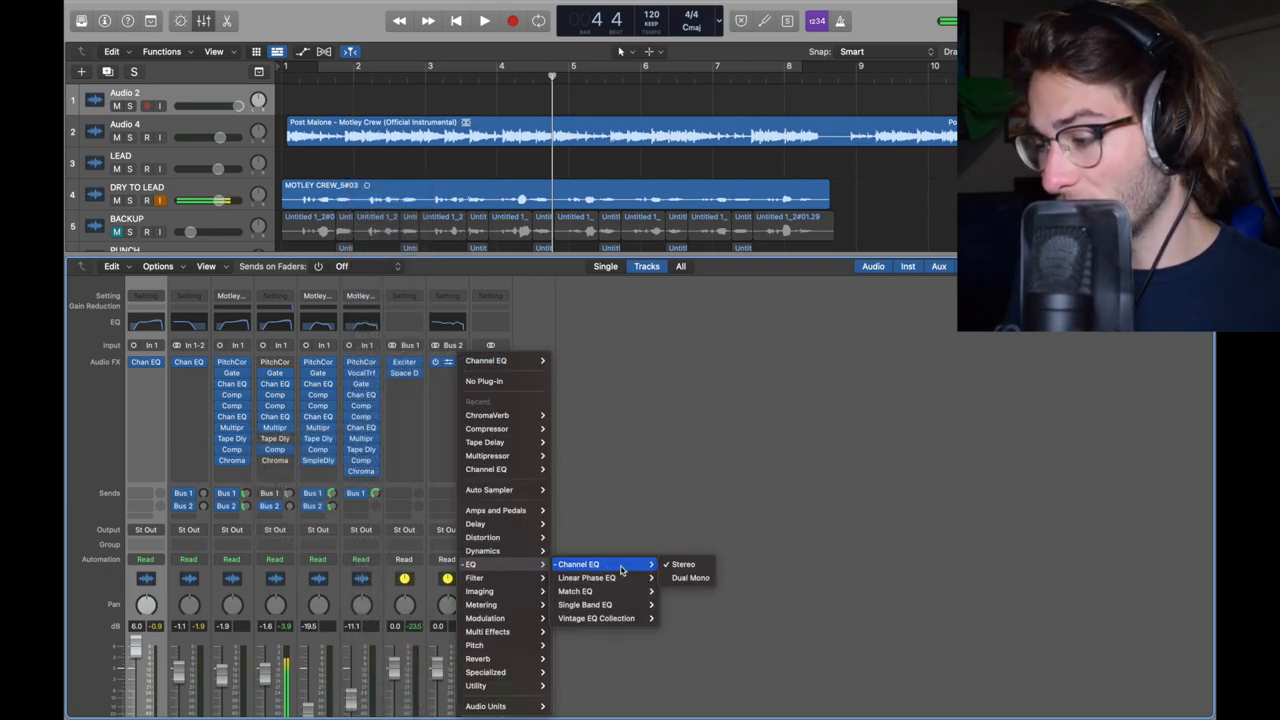
left_click(683, 564)
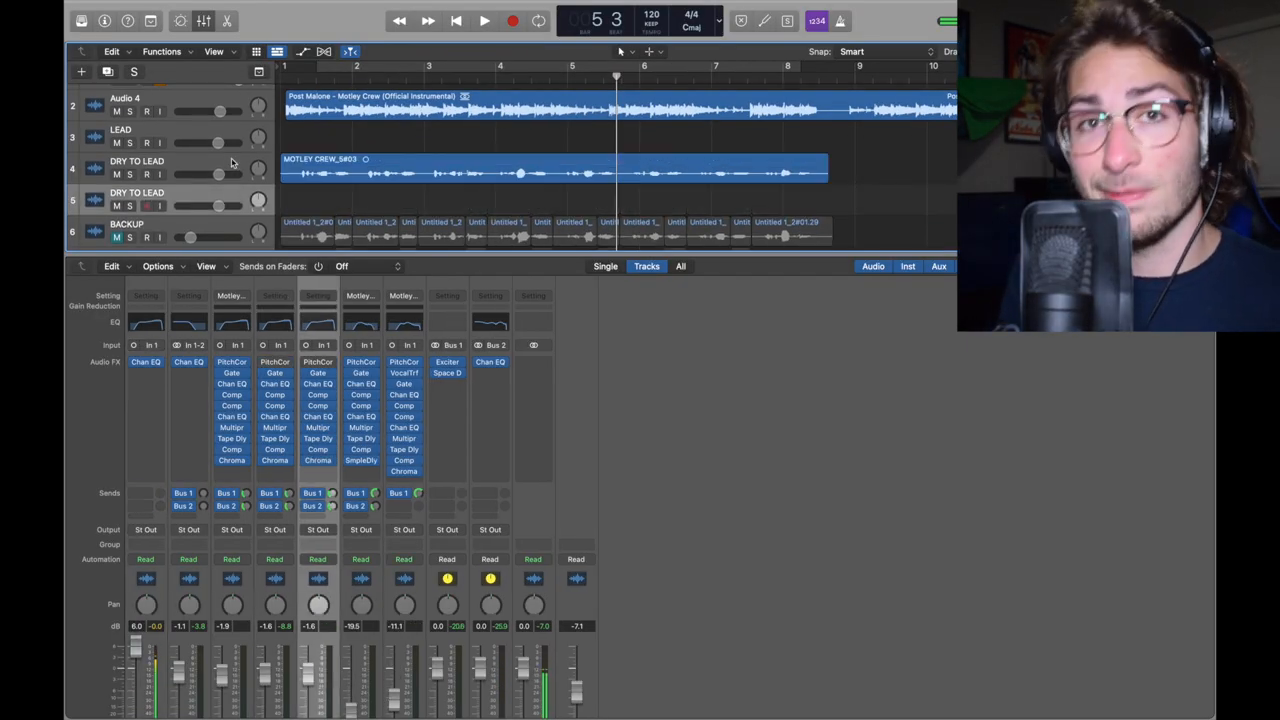
- Bring up the Channel EQ of the duplicate DRY TO LEAD track below BACKUP
scroll("down", 3)
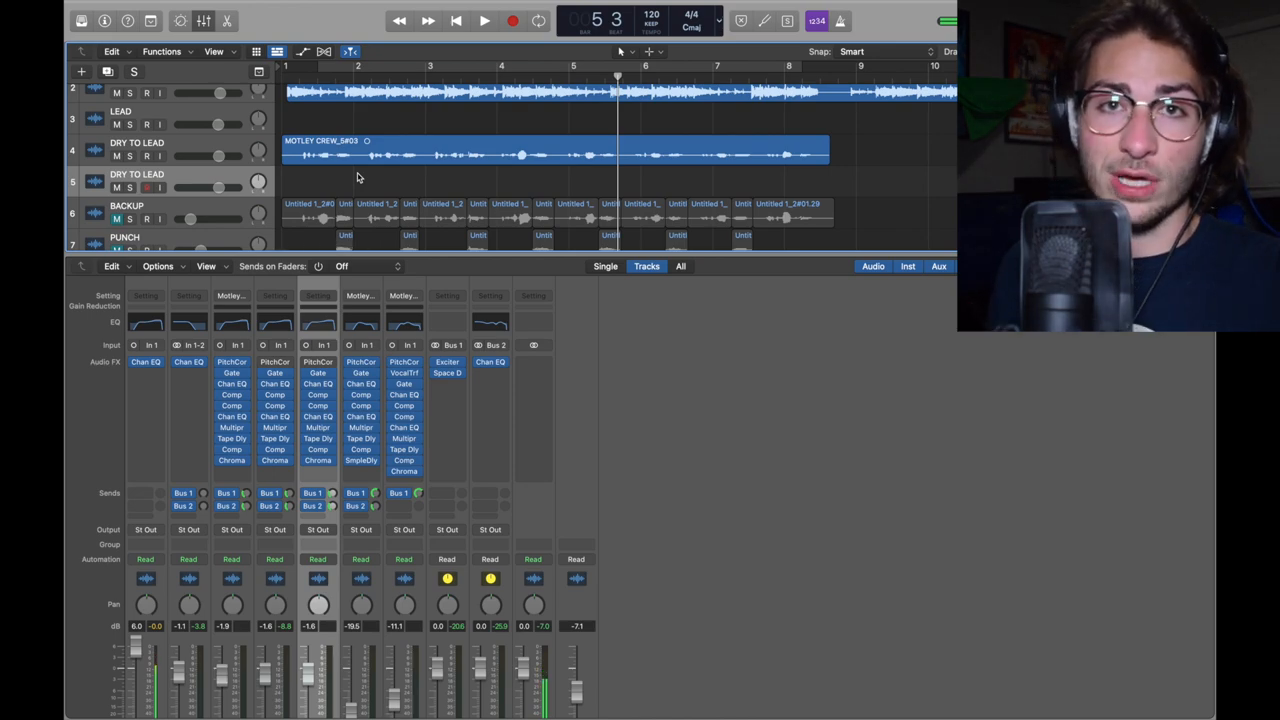
mouse_move(325, 163)
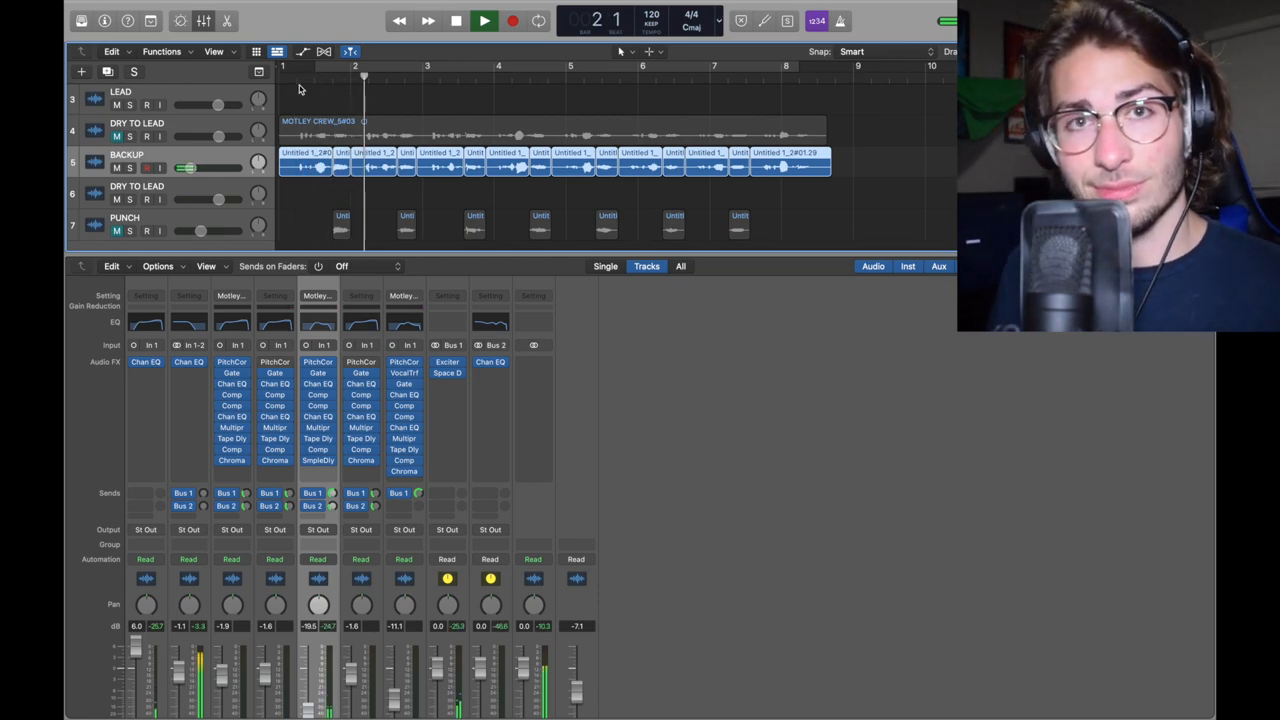
left_click(484, 20)
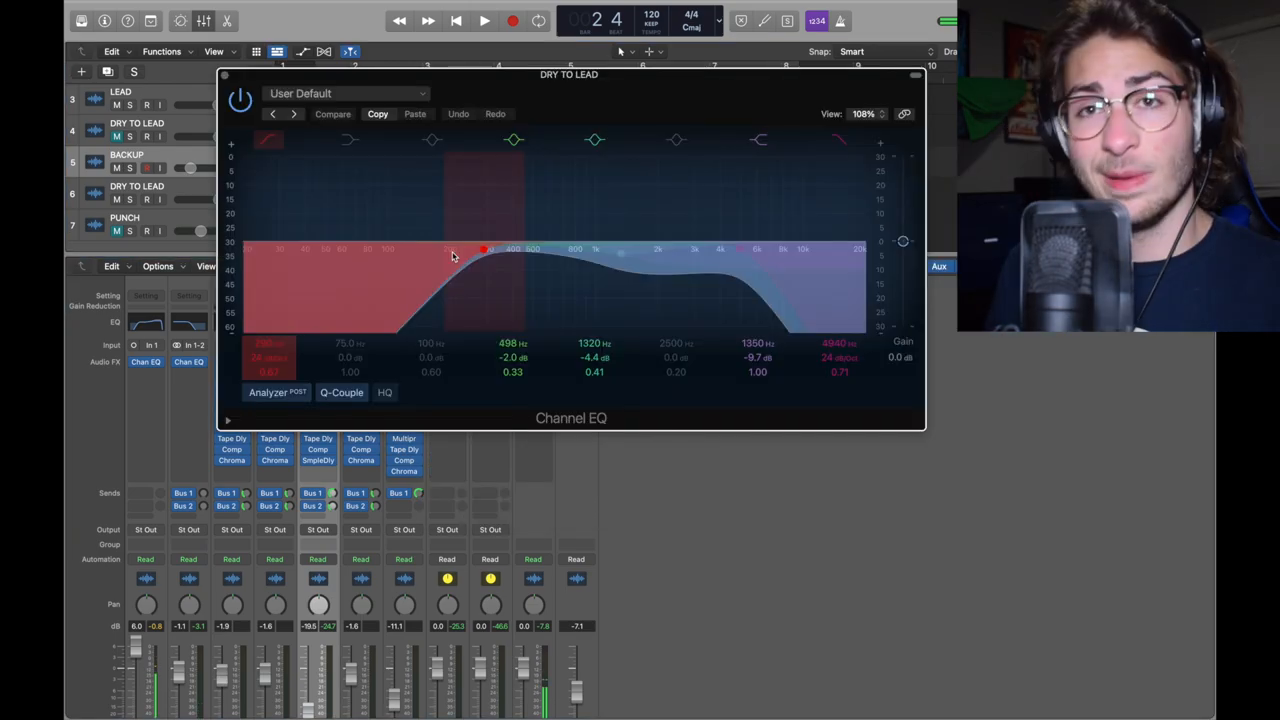
- Inspect the DRY TO LEAD Channel EQ's low-cut band, then close the EQ
left_click(513, 139)
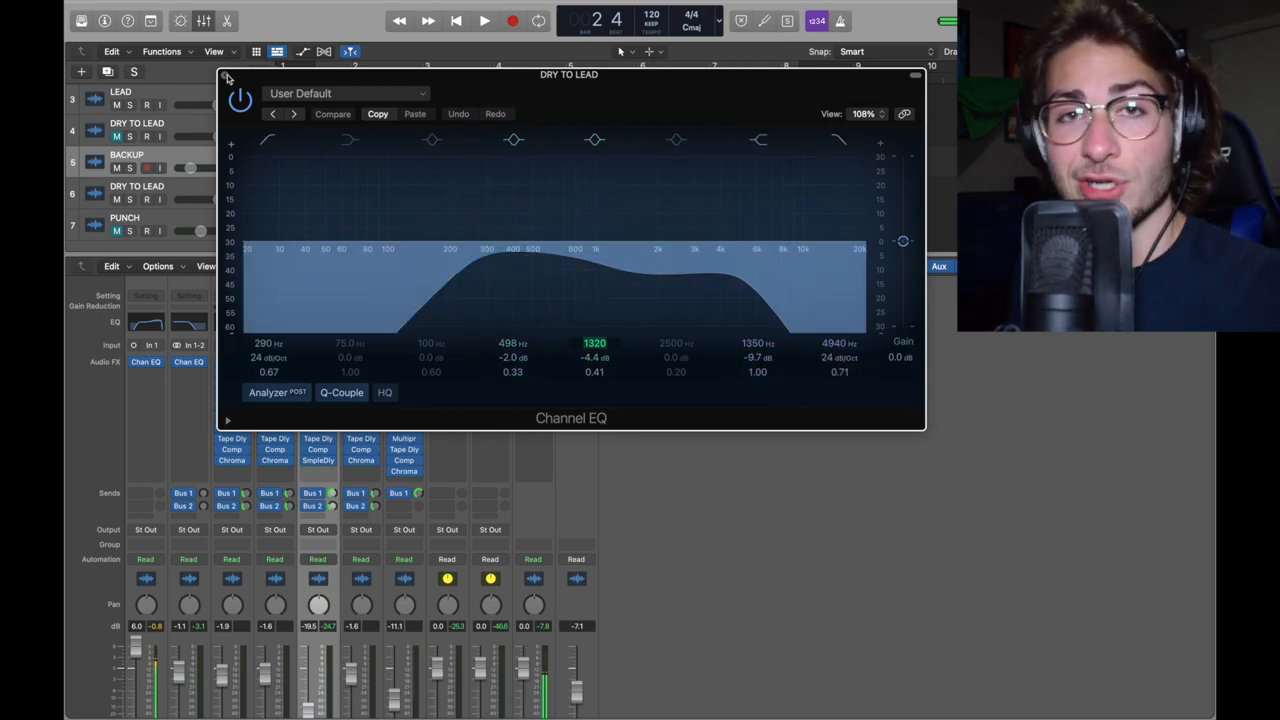
left_click(227, 77)
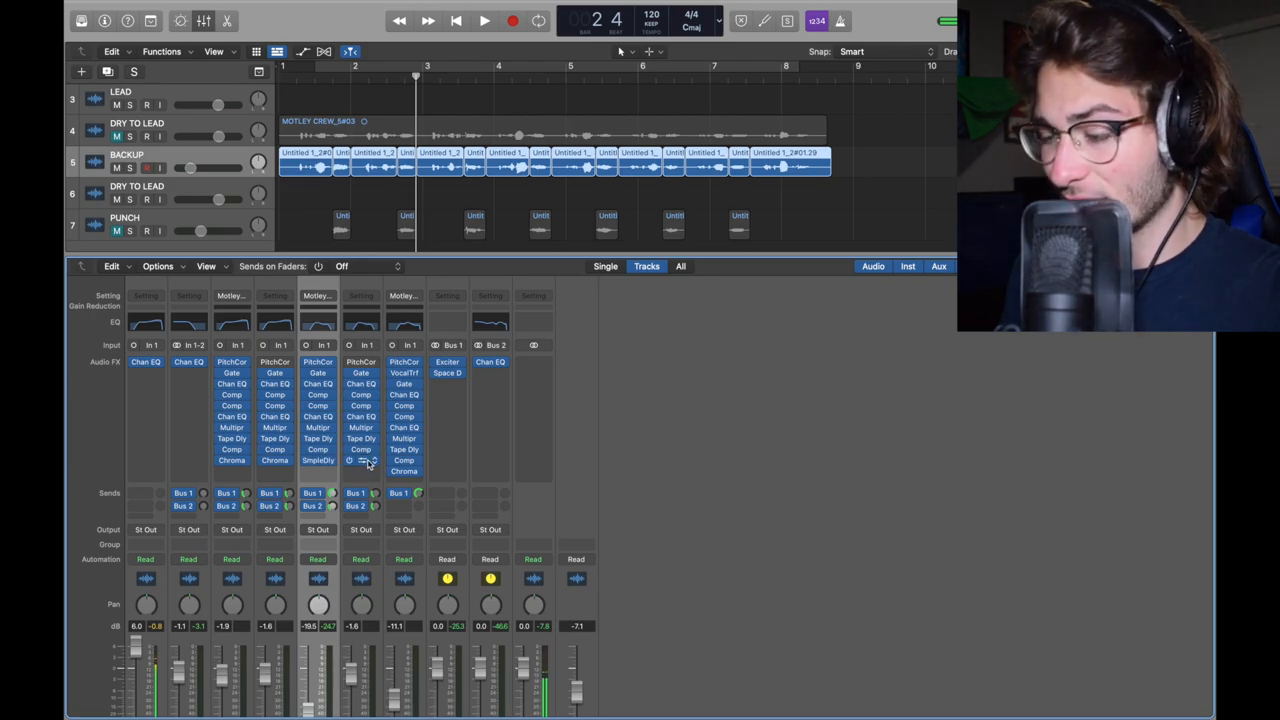
- Keep the stereo Sample Delay and lower the duplicate track's Bus 2 send and level to -17.4 dB
left_click(361, 461)
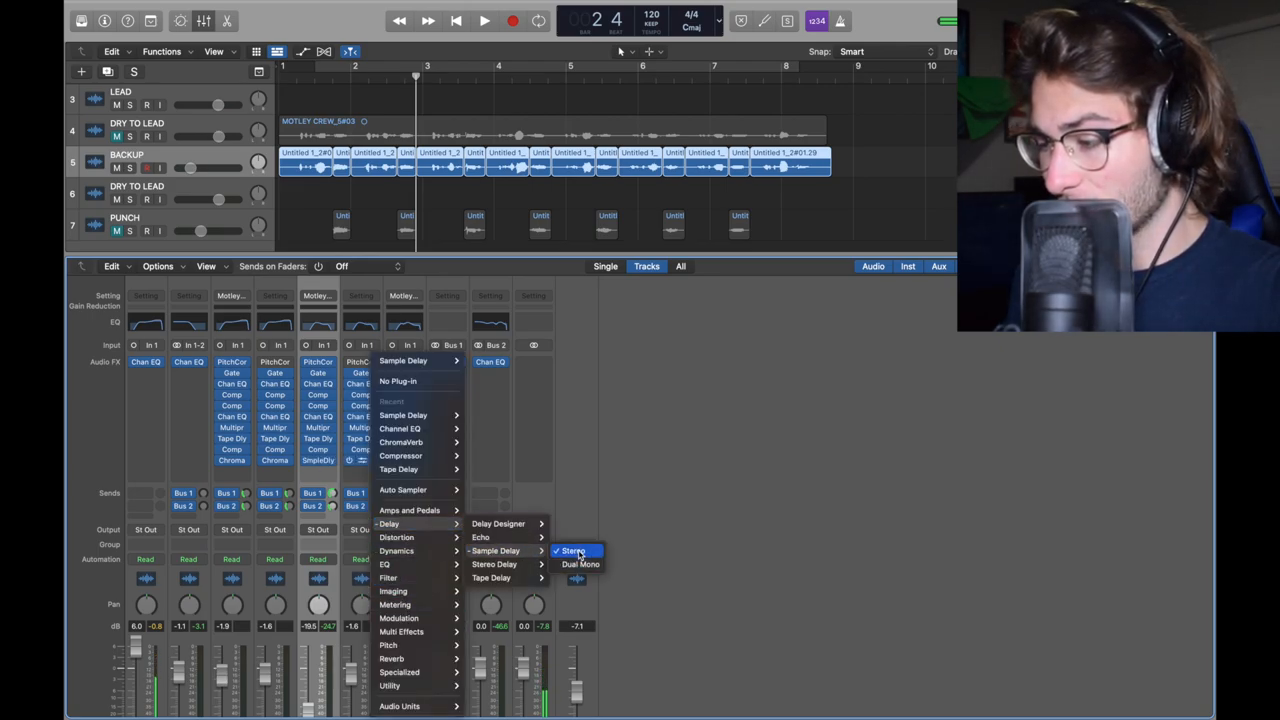
left_click(573, 551)
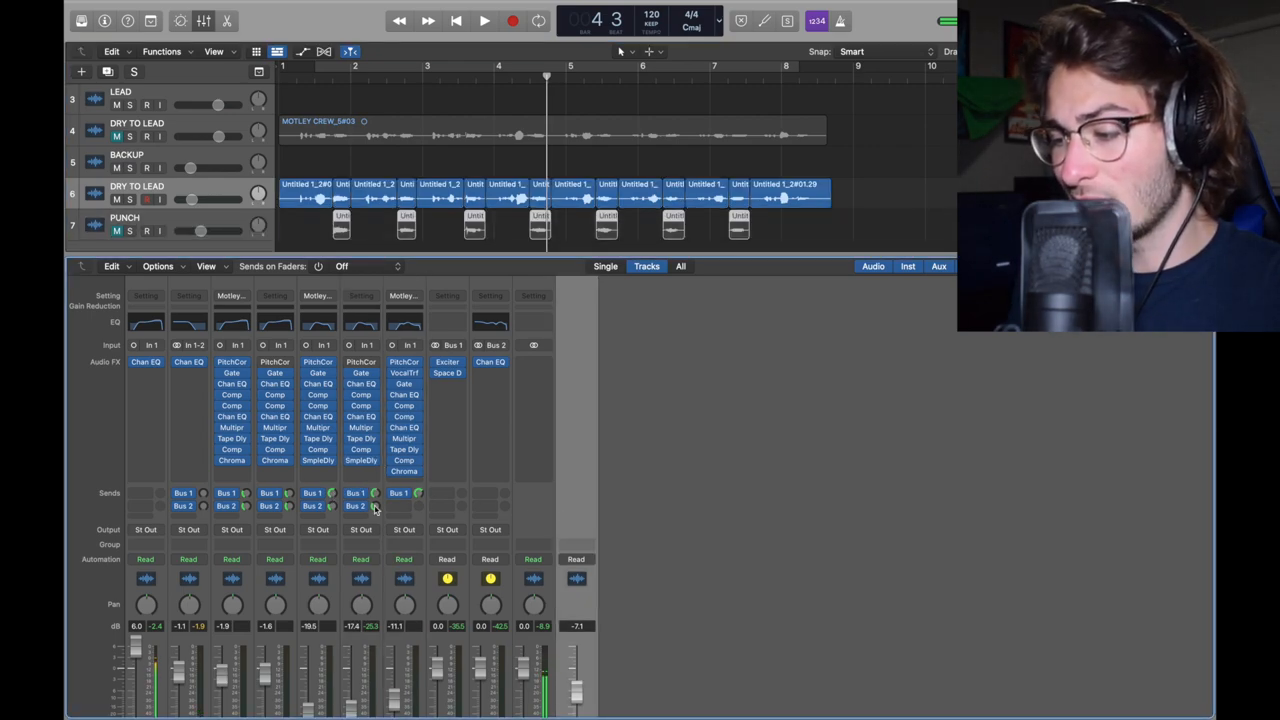
left_click(484, 20)
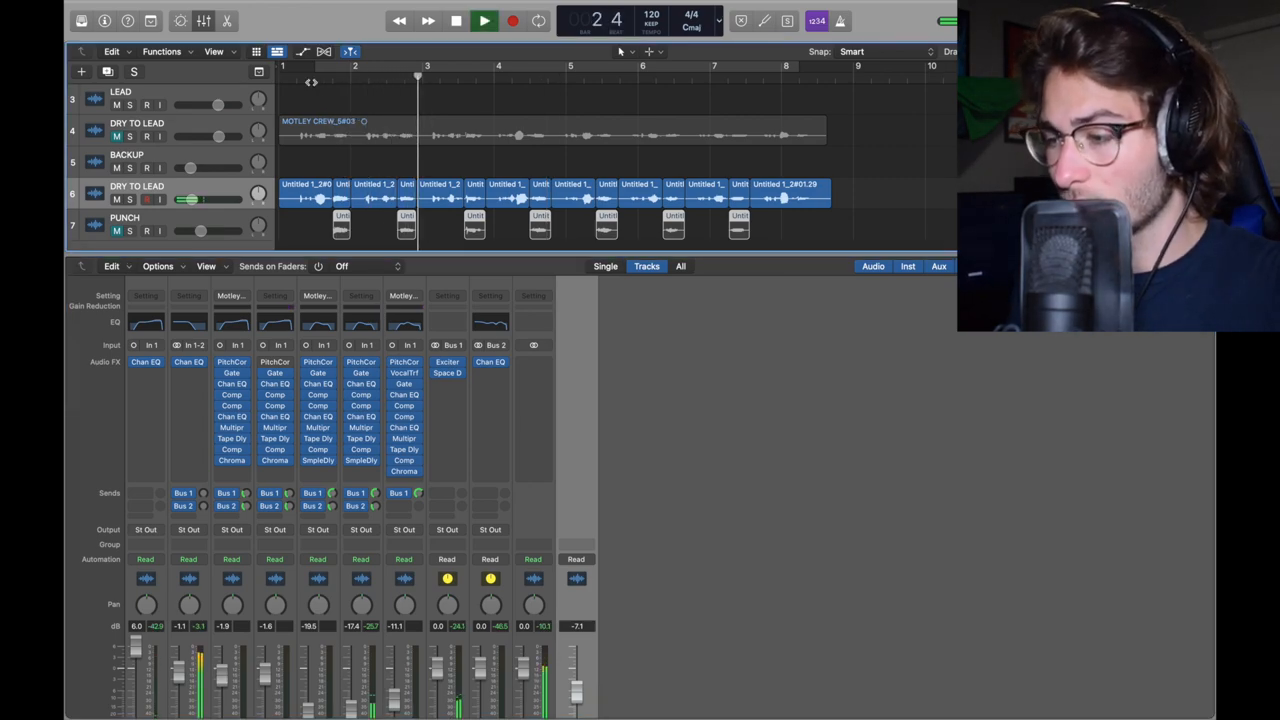
left_click(455, 20)
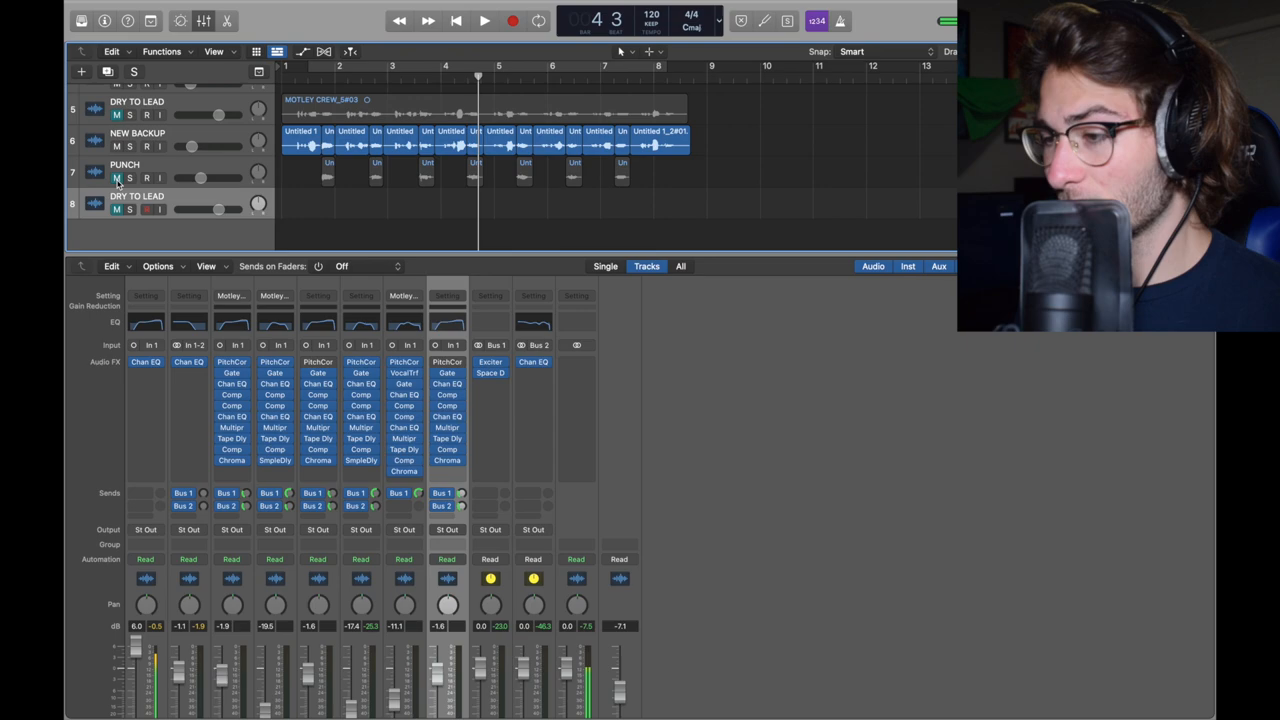
- Unmute PUNCH, mute NEW BACKUP, and copy the first PUNCH region onto the bottom DRY TO LEAD track
left_click(484, 20)
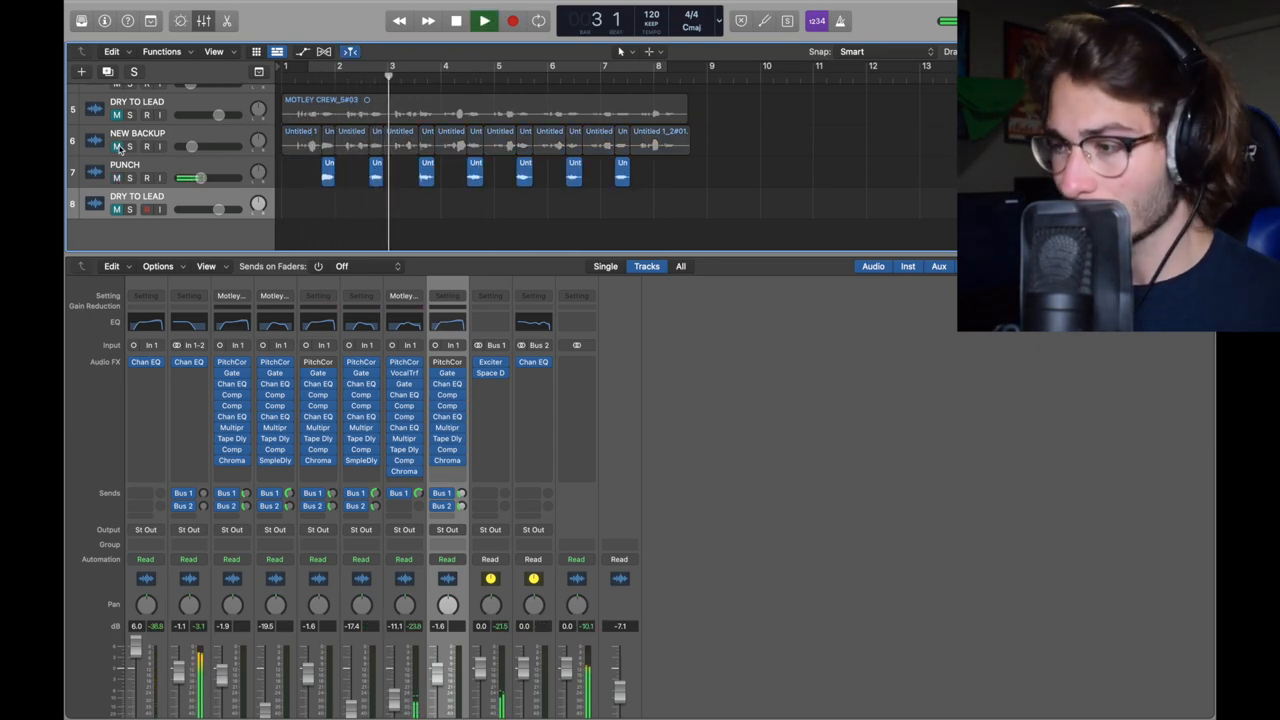
left_click(484, 20)
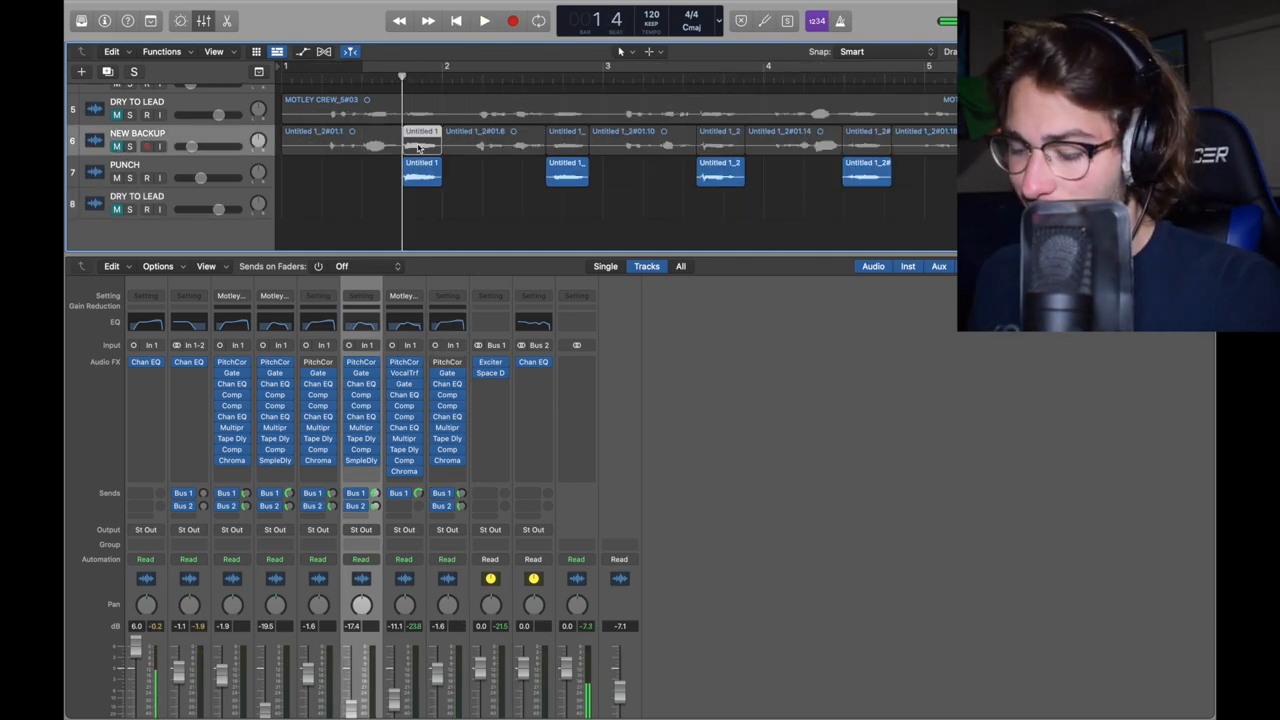
left_click_drag(421, 145, 421, 205)
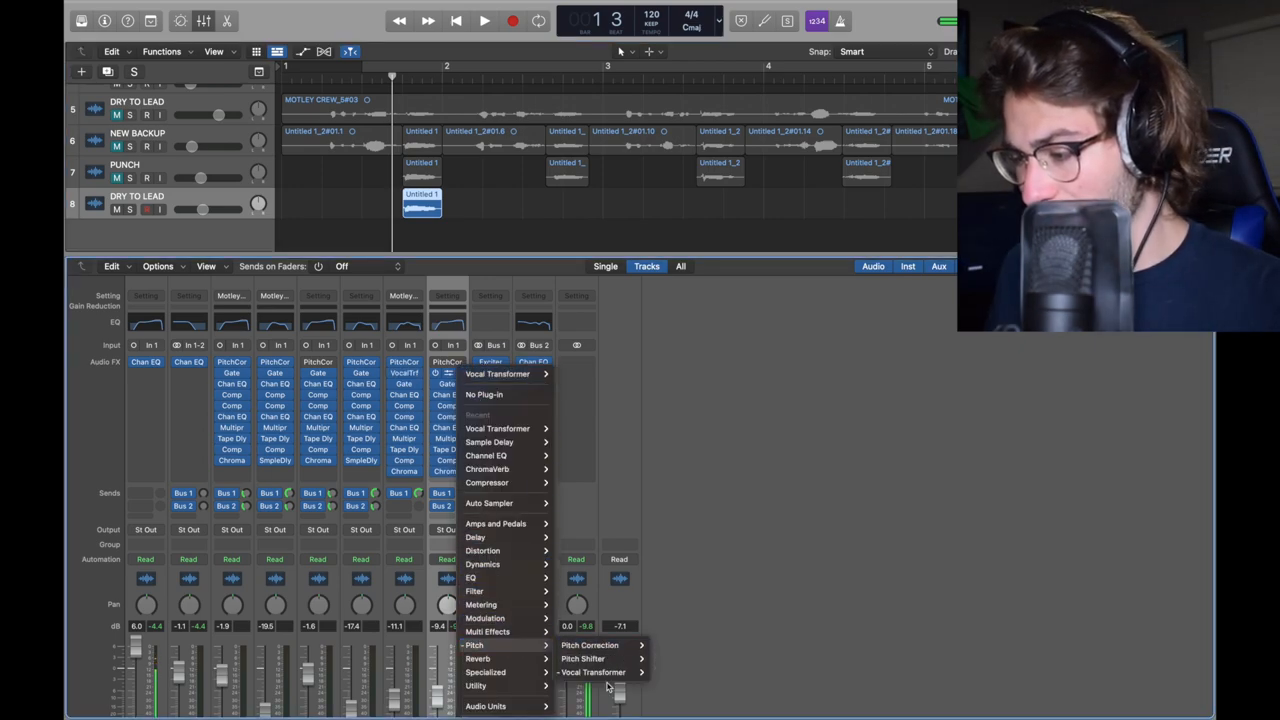
- Insert Vocal Transformer in the second Audio FX slot of the bottom DRY TO LEAD track
left_click(593, 672)
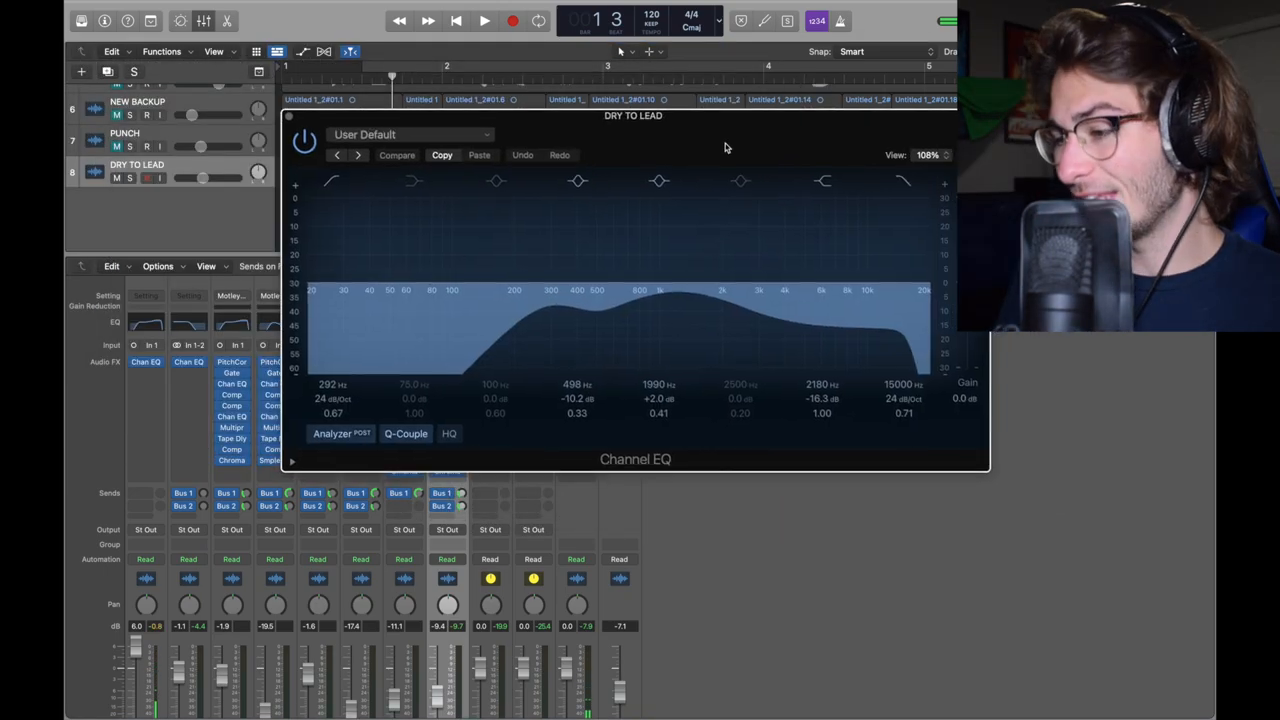
- Drag a PUNCH region onto DRY TO LEAD and start playback from just before bar 2
left_click_drag(633, 116, 520, 126)
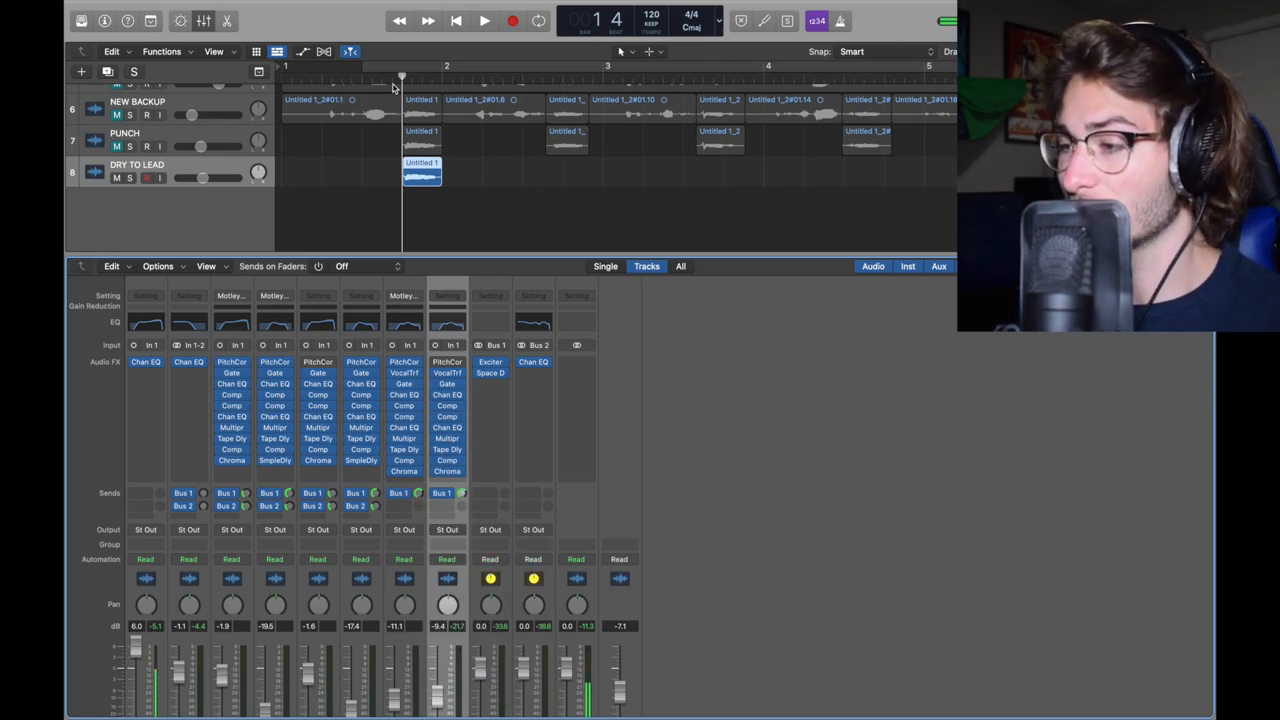
left_click(484, 20)
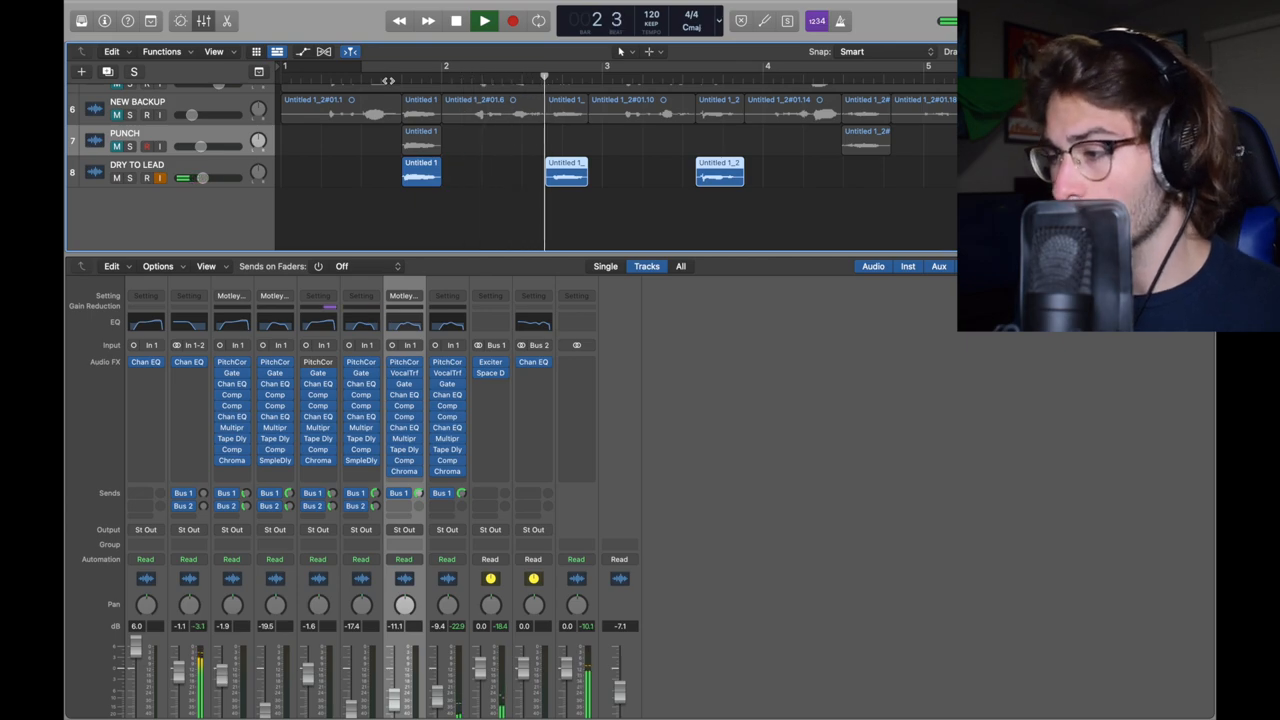